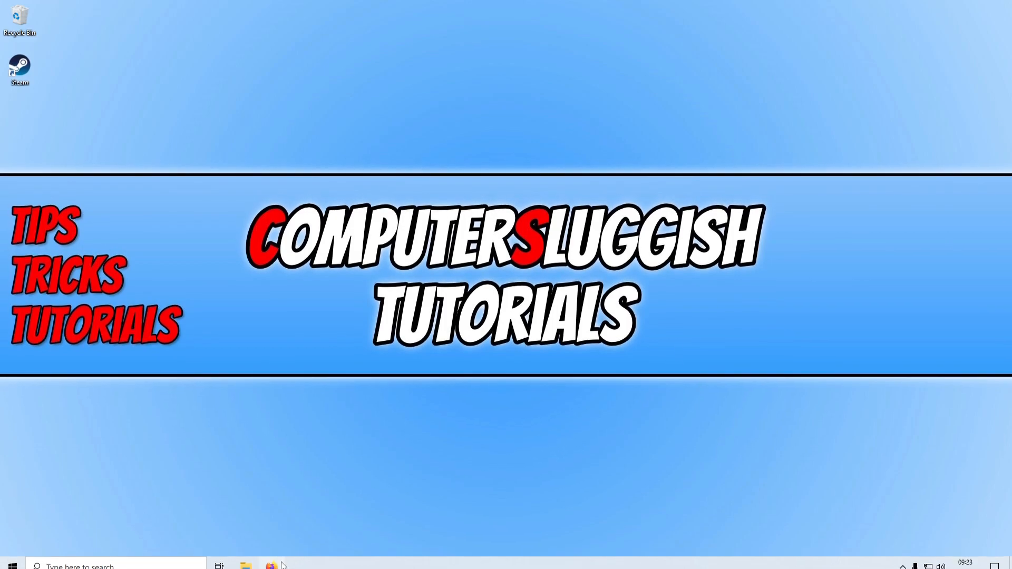
# - Show Call of Duty: Modern Warfare II's server status on Activision's online services page in Firefox
pyautogui.click(270, 566)
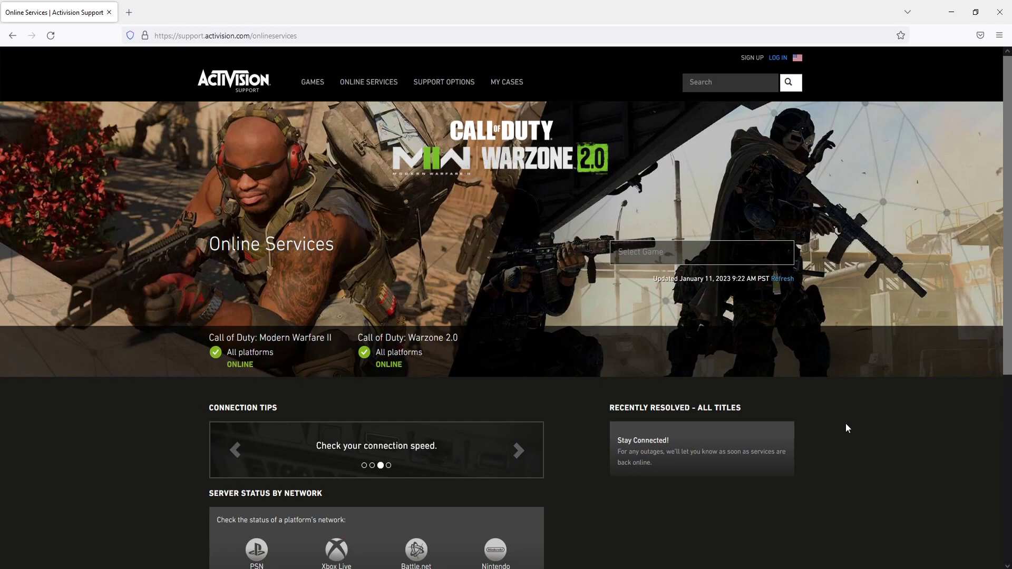
pyautogui.click(519, 450)
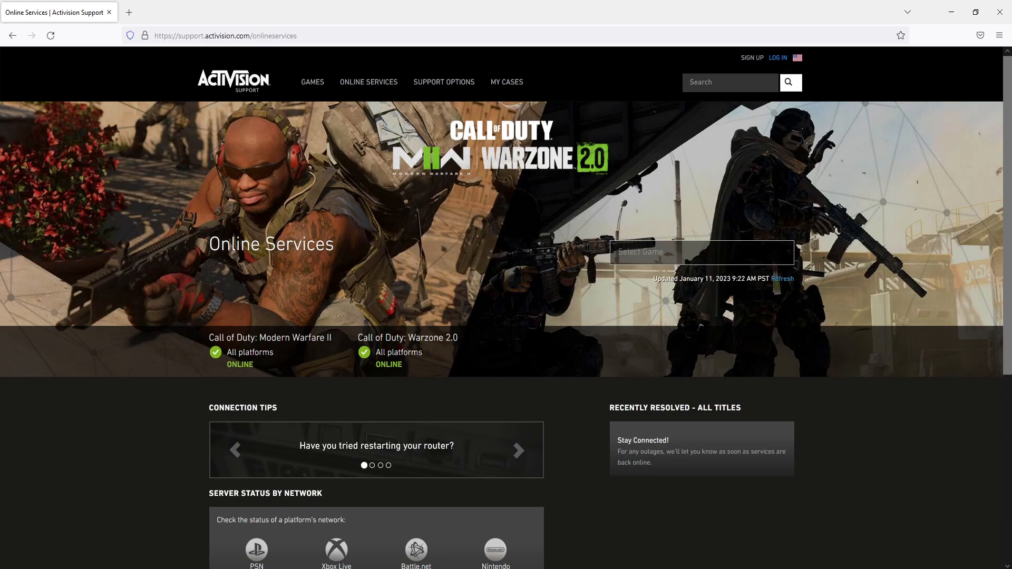
pyautogui.moveTo(270, 392)
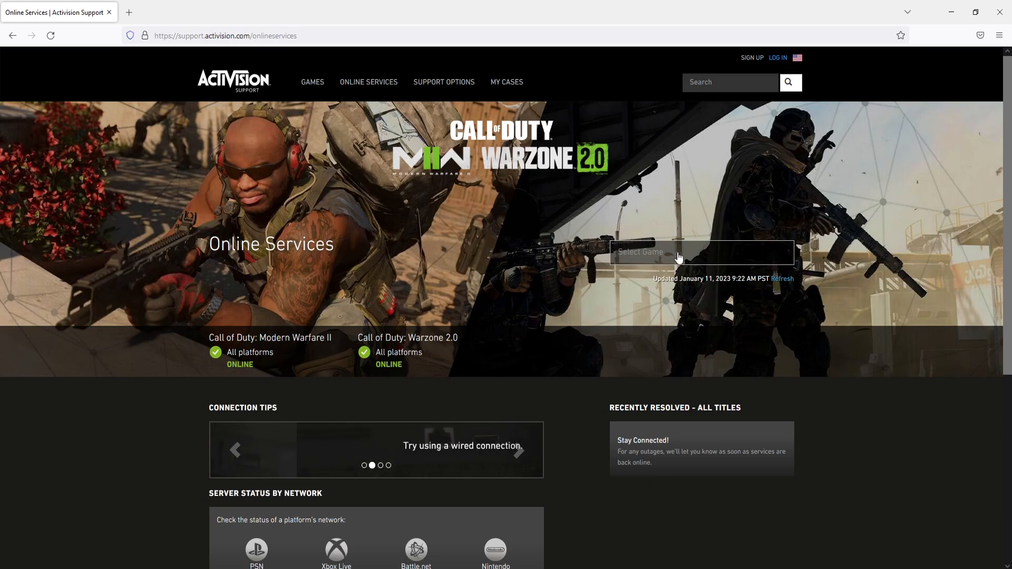
pyautogui.click(701, 252)
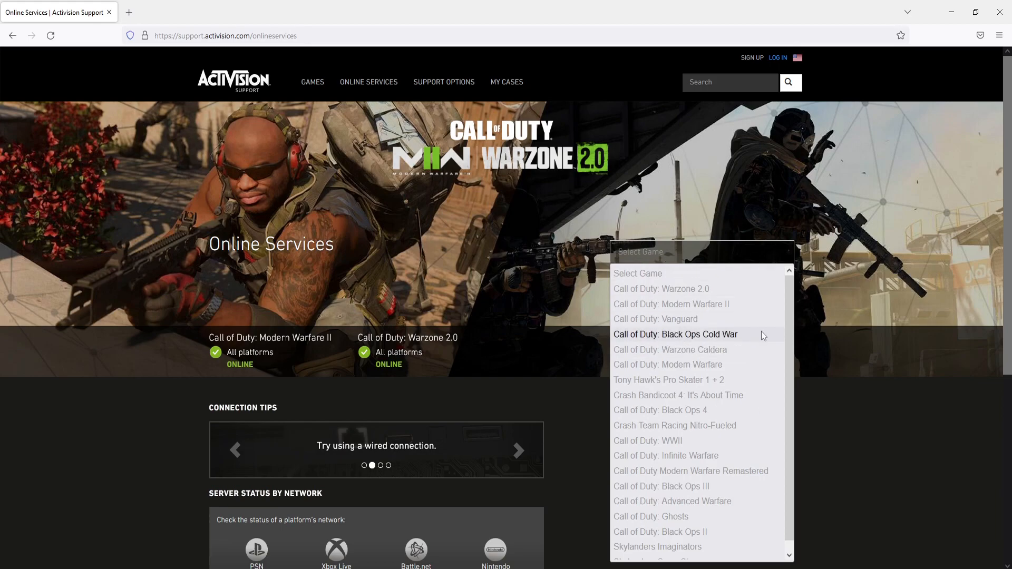
pyautogui.click(671, 304)
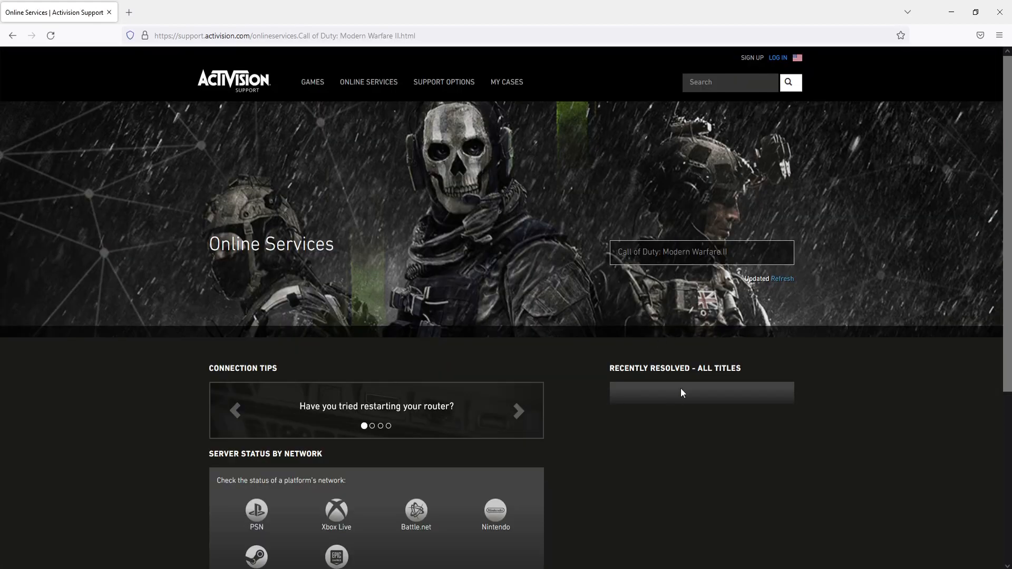
pyautogui.click(782, 279)
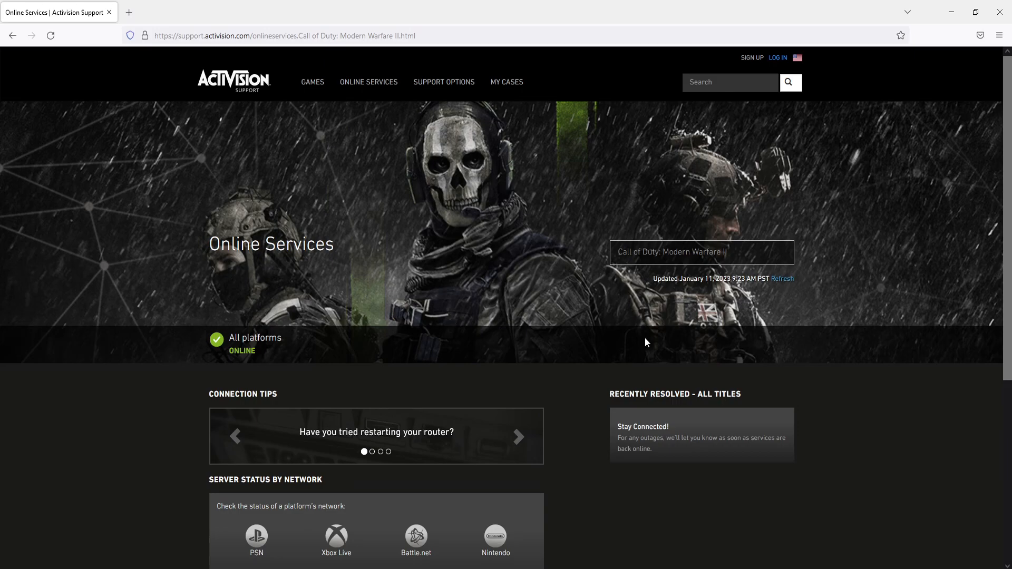
pyautogui.click(519, 436)
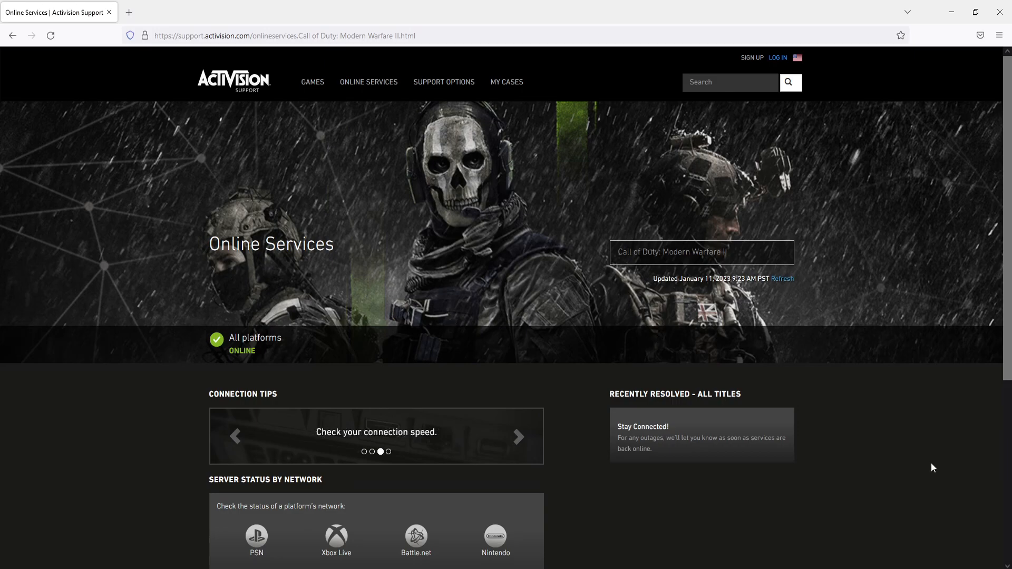
pyautogui.click(518, 436)
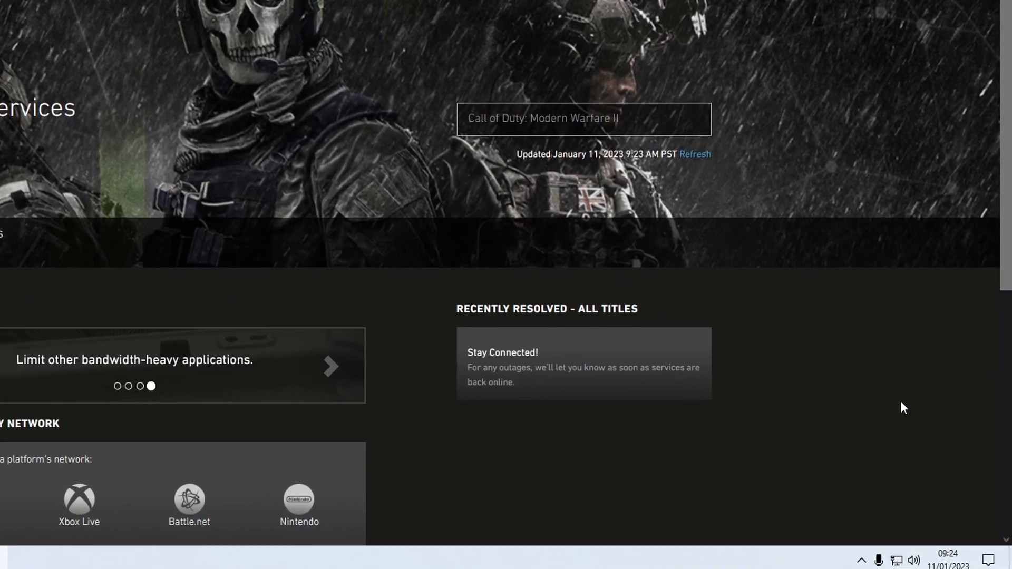
# - Bring up the tray network icon's connection shortcuts
pyautogui.rightClick(885, 553)
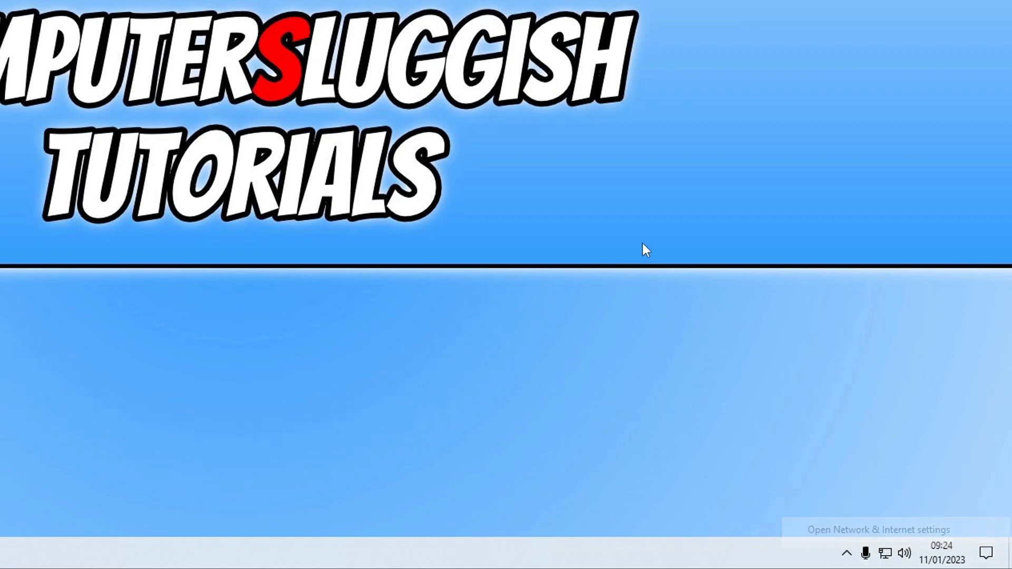
# - Disable the Ethernet adapter in Change adapter options, then re-enable it
pyautogui.click(877, 529)
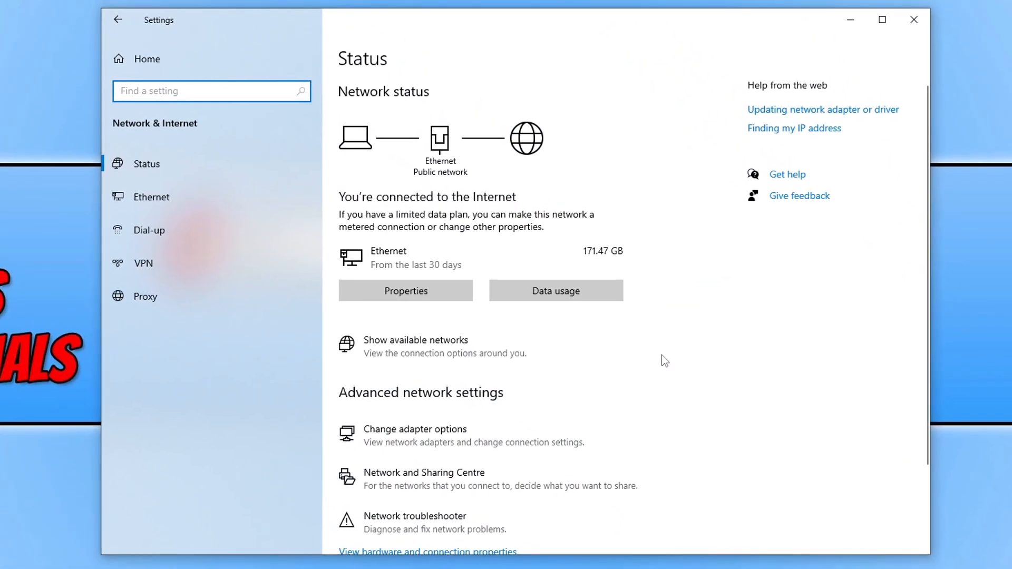
pyautogui.click(415, 429)
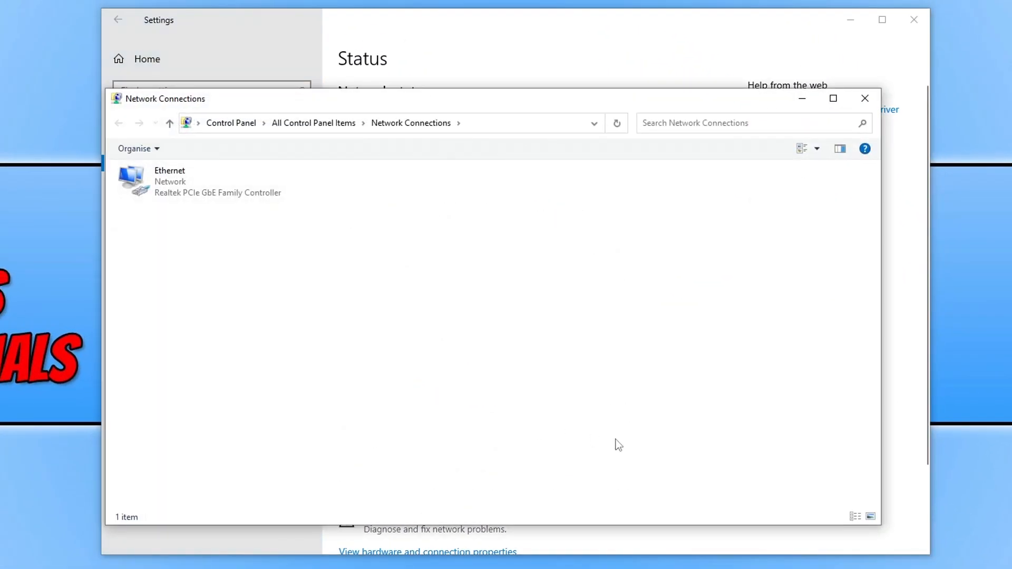
pyautogui.rightClick(136, 181)
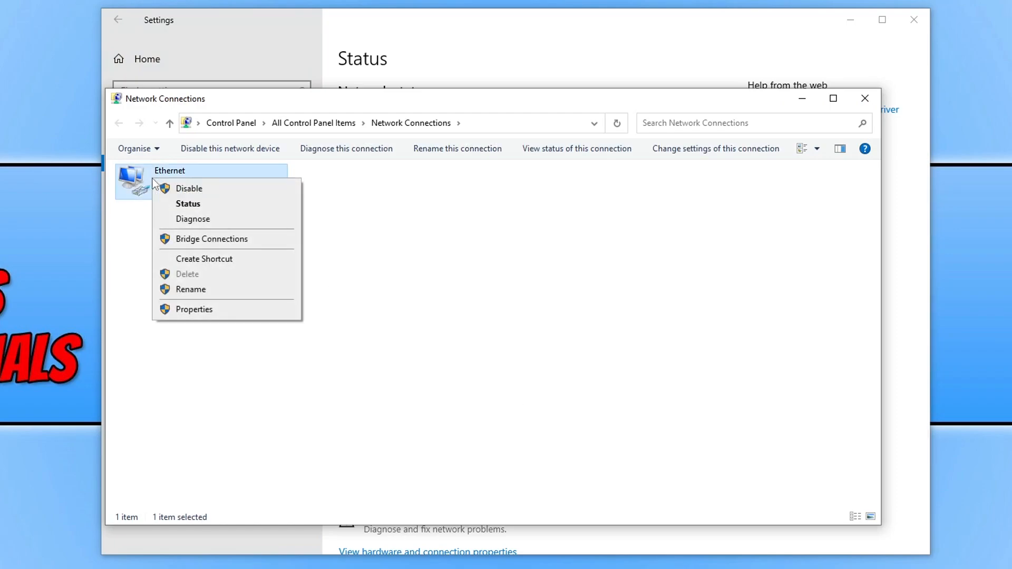
pyautogui.click(189, 188)
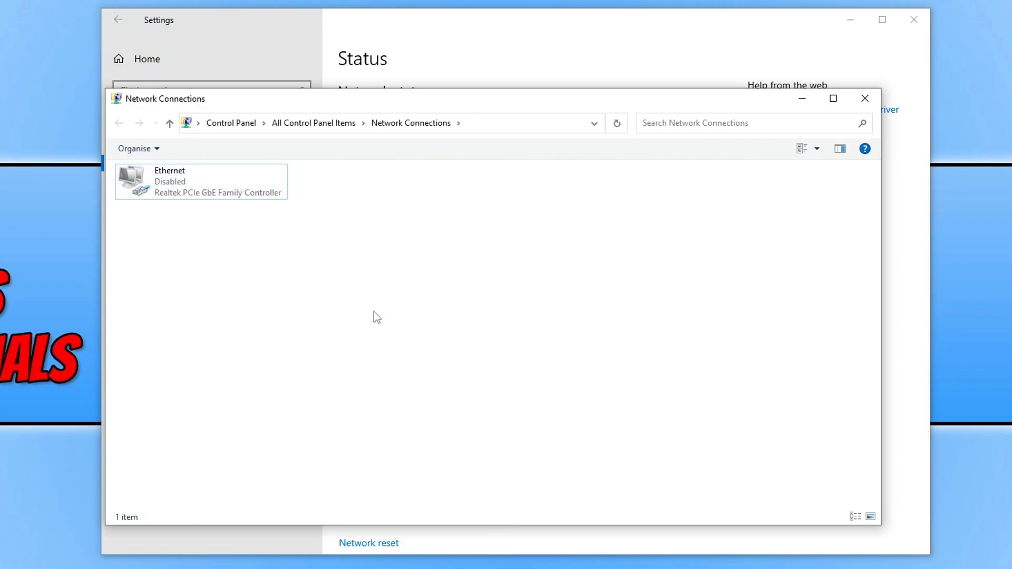
pyautogui.doubleClick(201, 182)
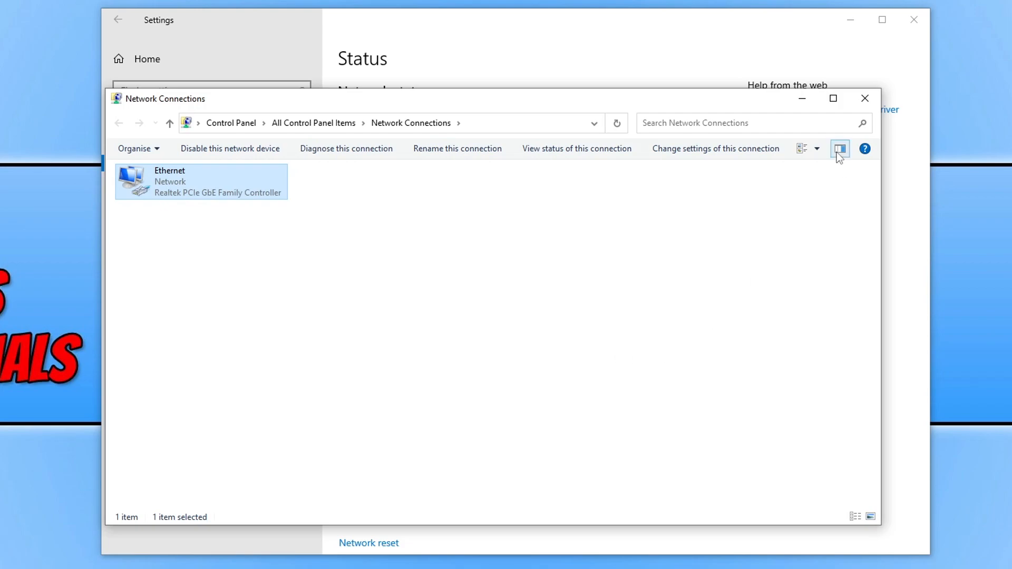
pyautogui.click(18, 553)
pyautogui.write('cmd')
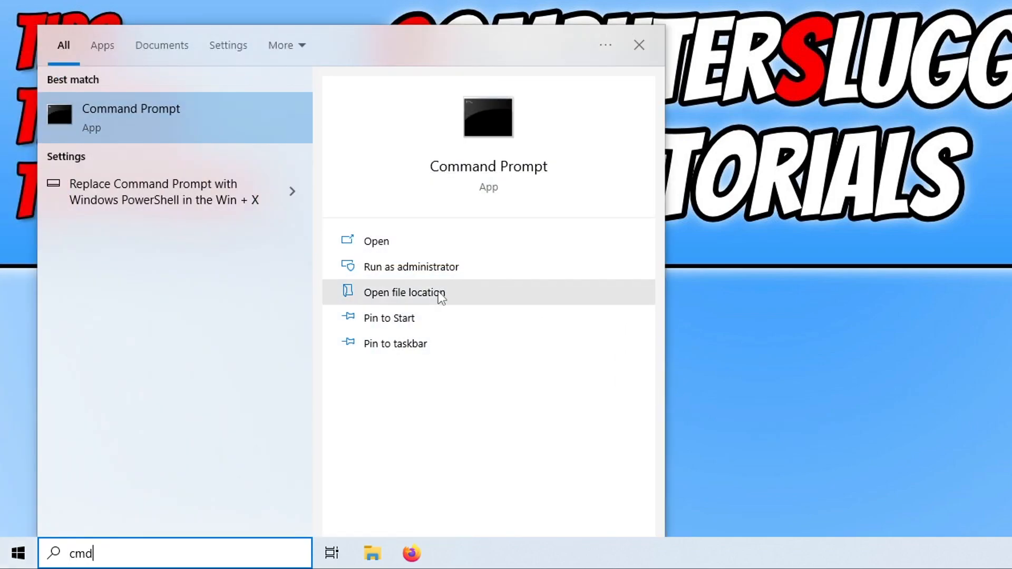
pyautogui.moveTo(484, 267)
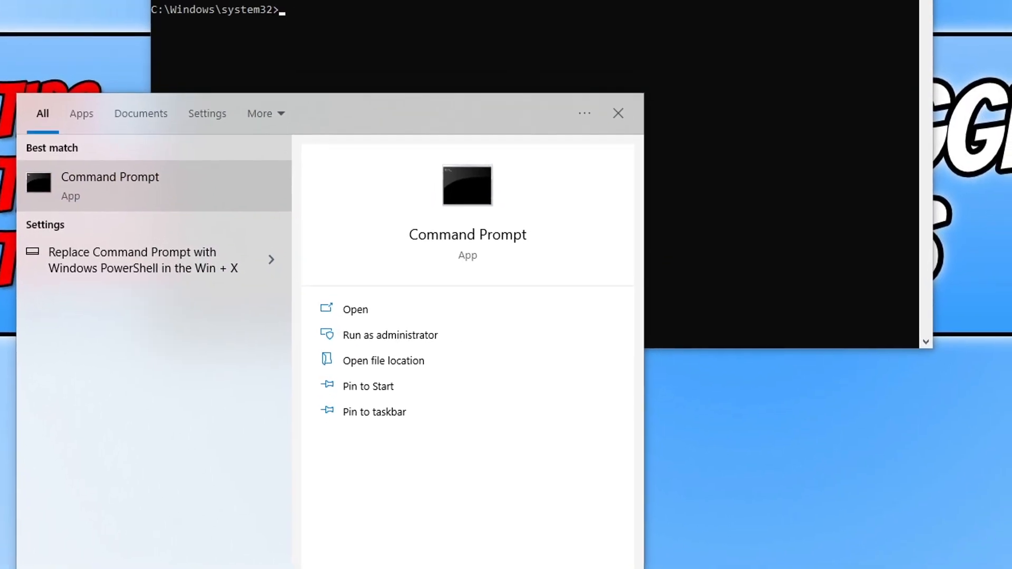
# - Run ipconfig /flushdns in the administrator Command Prompt
pyautogui.click(389, 335)
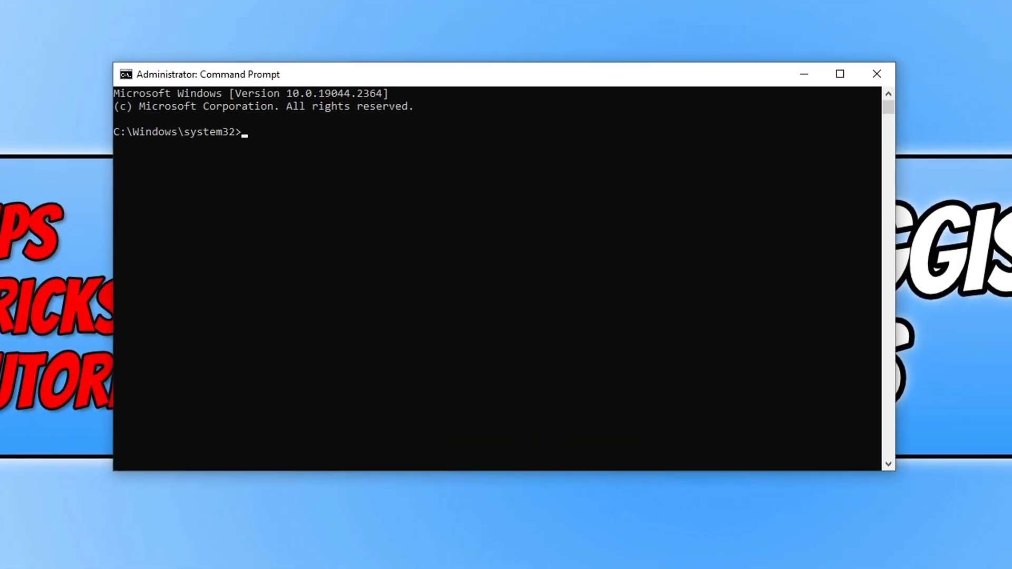
pyautogui.write('ipconfig')
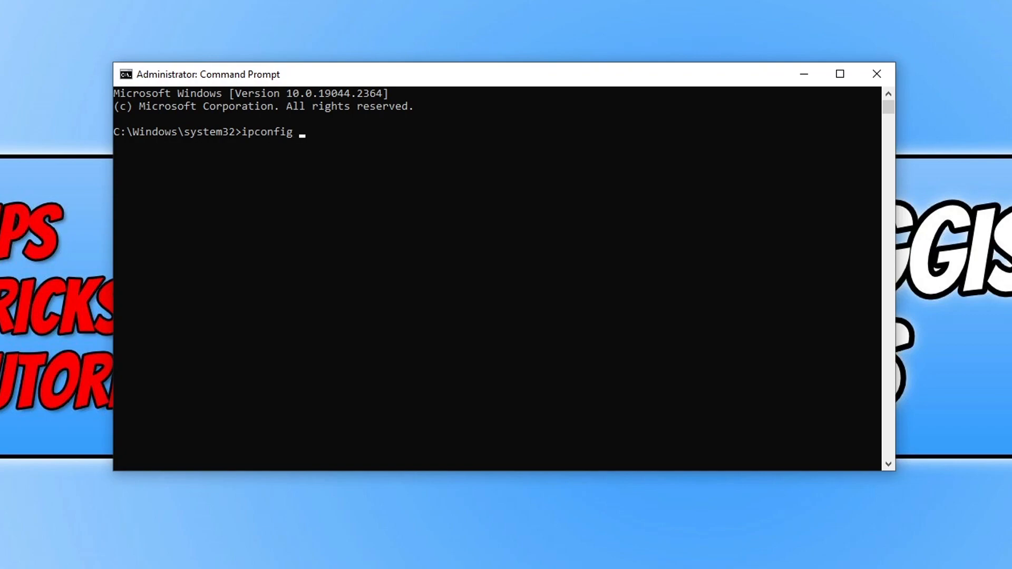
pyautogui.write('/flush')
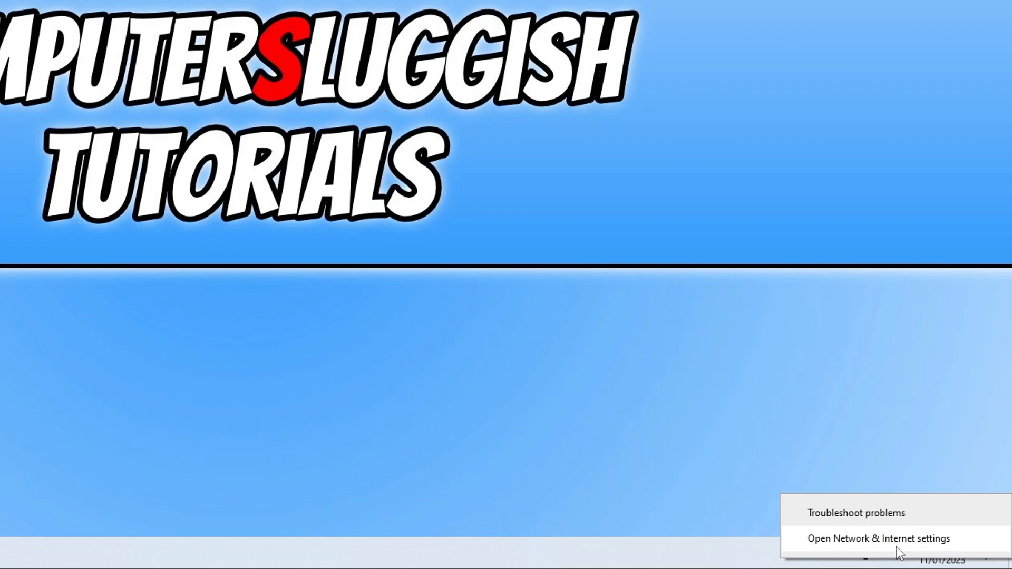
# - Open Ethernet Properties and select Internet Protocol Version 4 (TCP/IPv4)
pyautogui.click(879, 539)
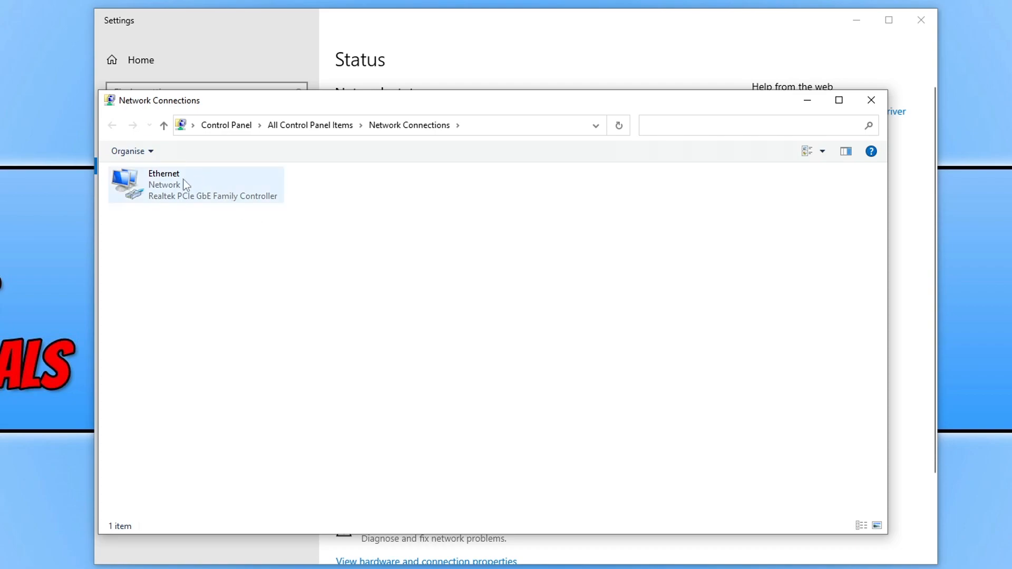
pyautogui.click(196, 184)
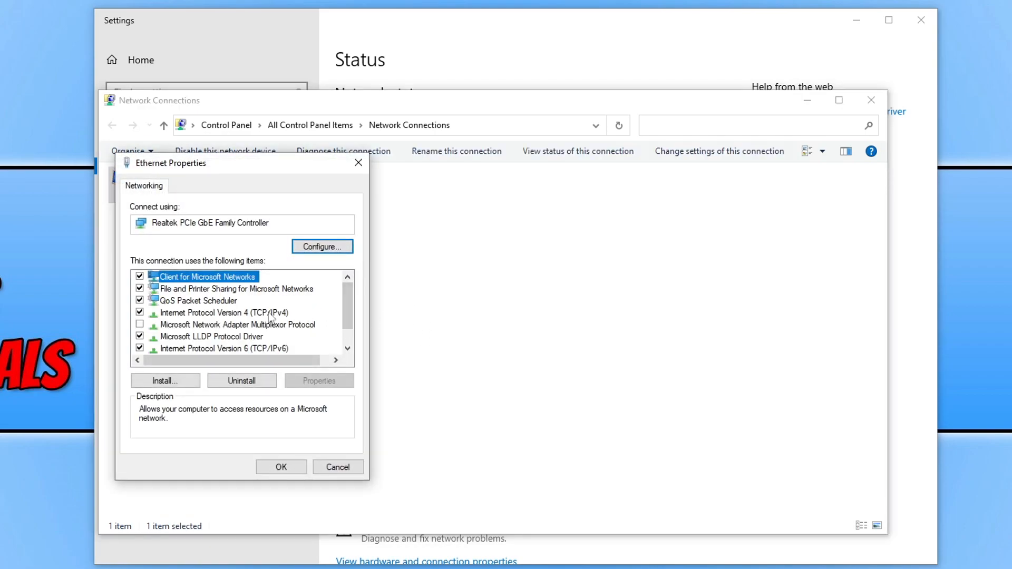
pyautogui.click(225, 313)
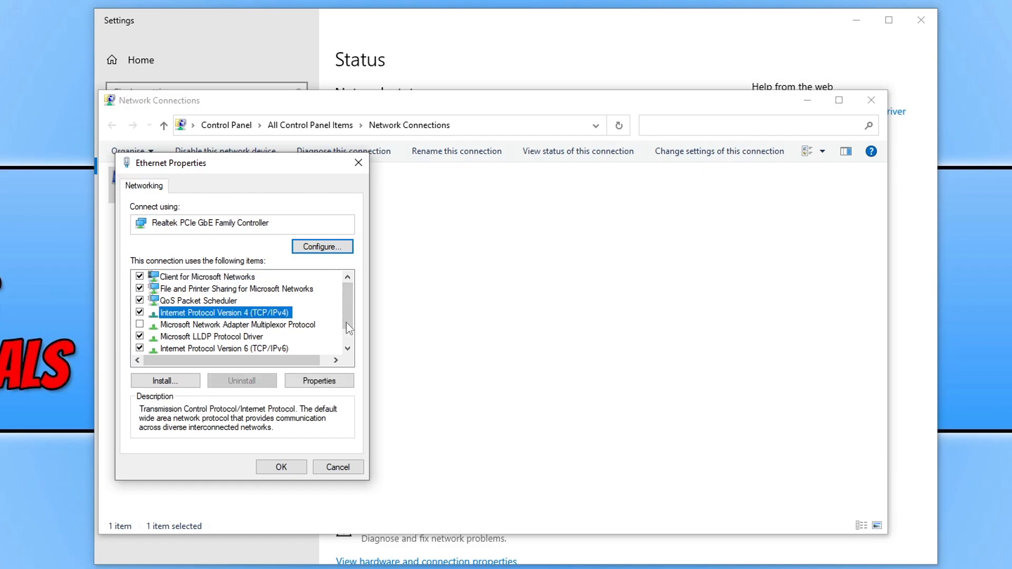
# - Switch IPv4 to manual DNS, enter 1.1.1.1 as preferred server, and confirm with OK
pyautogui.click(319, 380)
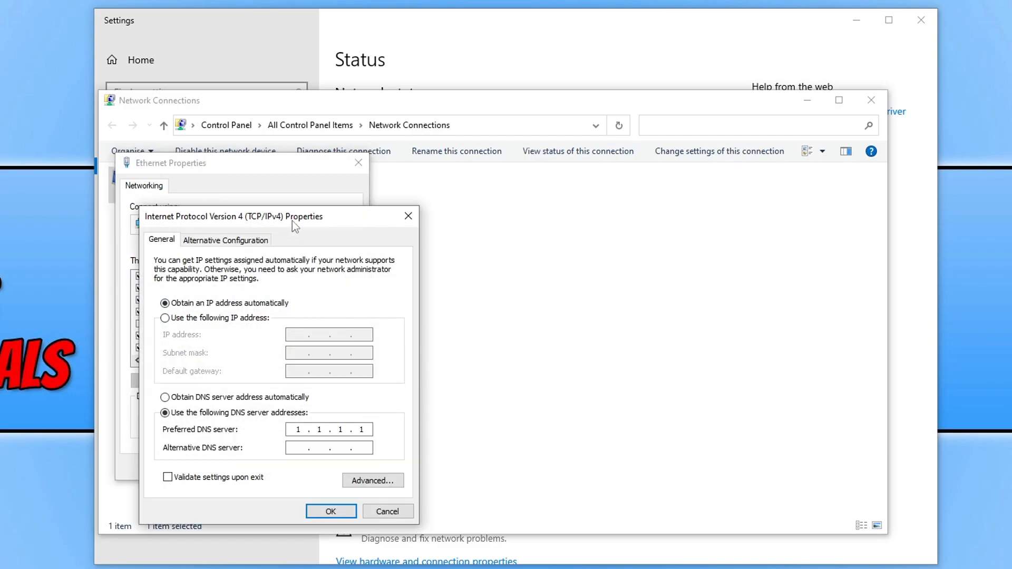
pyautogui.moveTo(234, 217); pyautogui.dragTo(209, 150)
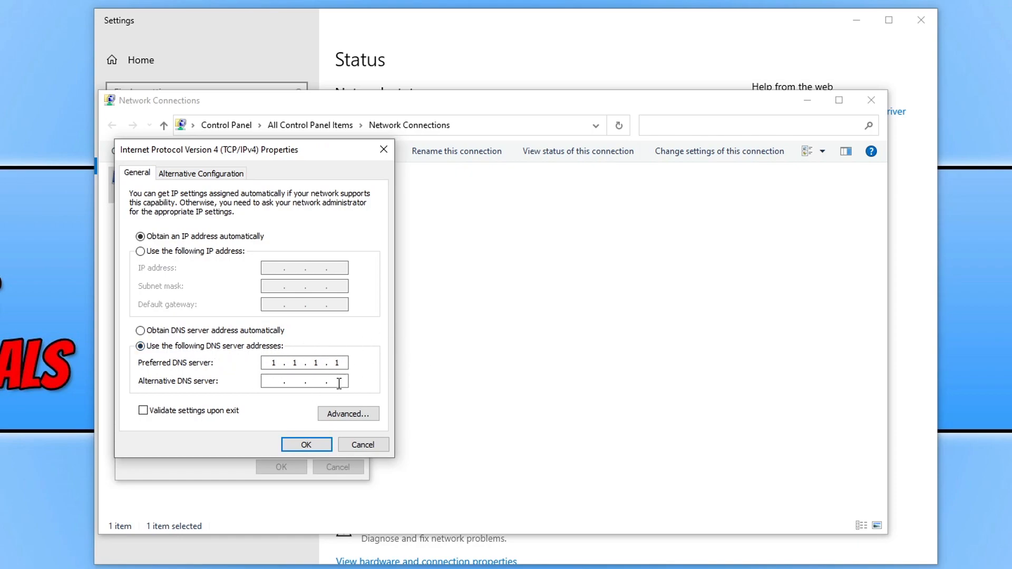
pyautogui.click(141, 331)
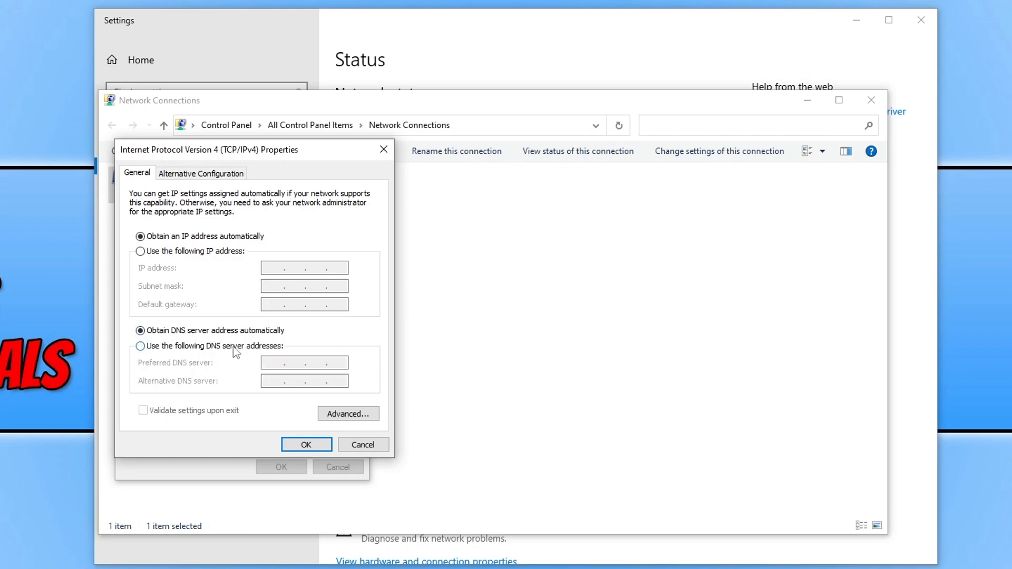
pyautogui.click(140, 346)
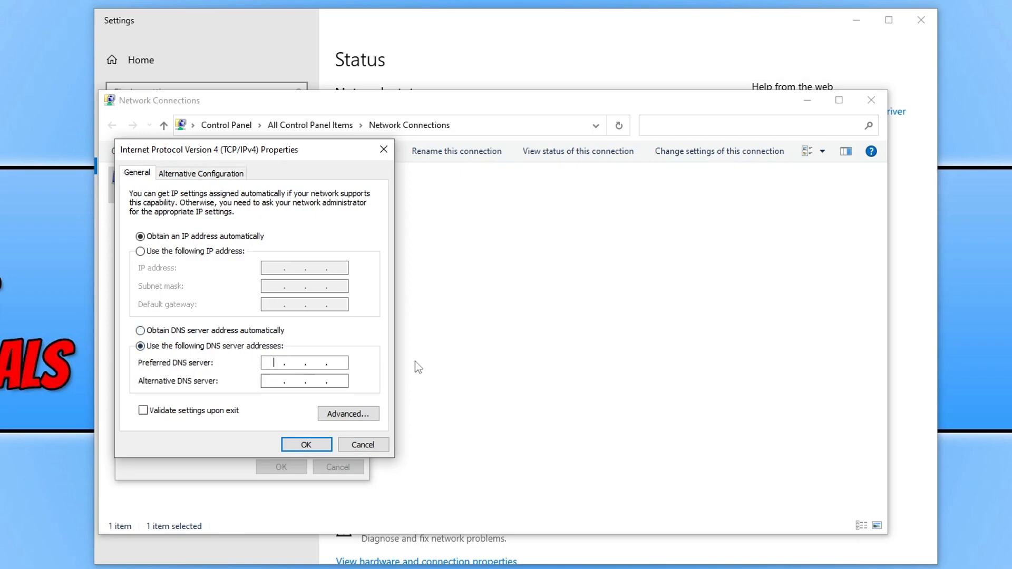
pyautogui.write('1')
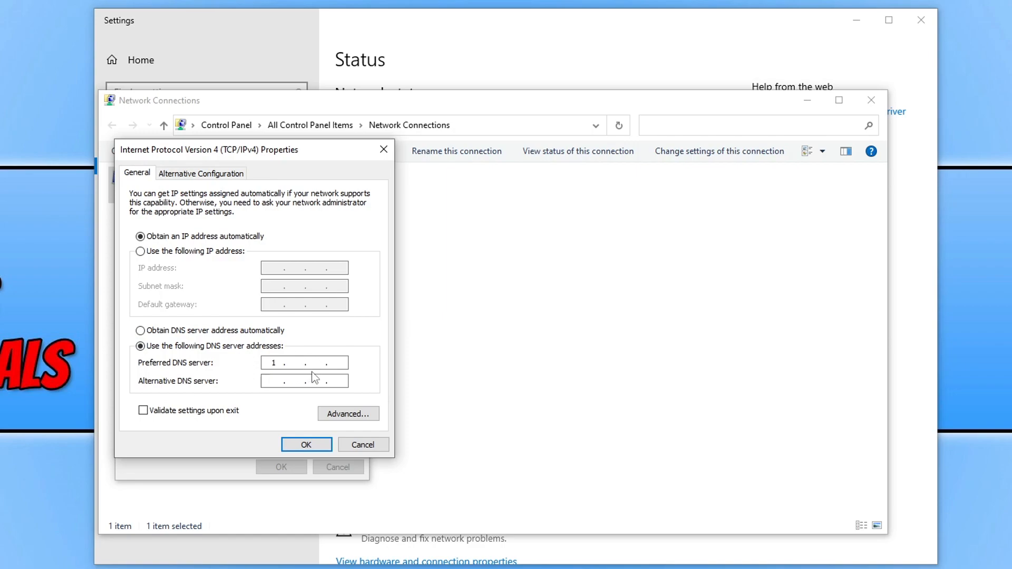
pyautogui.write('1.1.1')
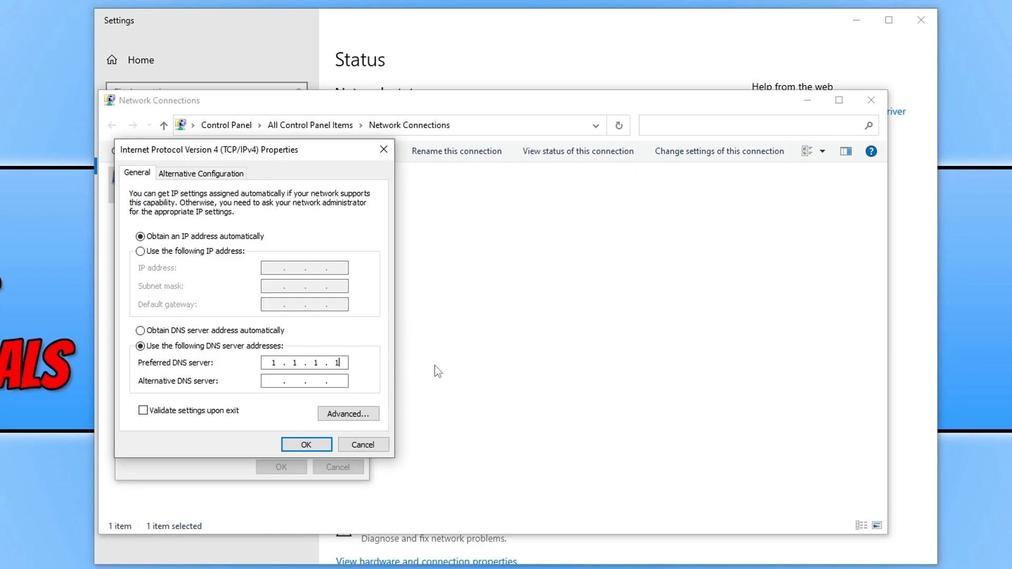
pyautogui.moveTo(595, 399)
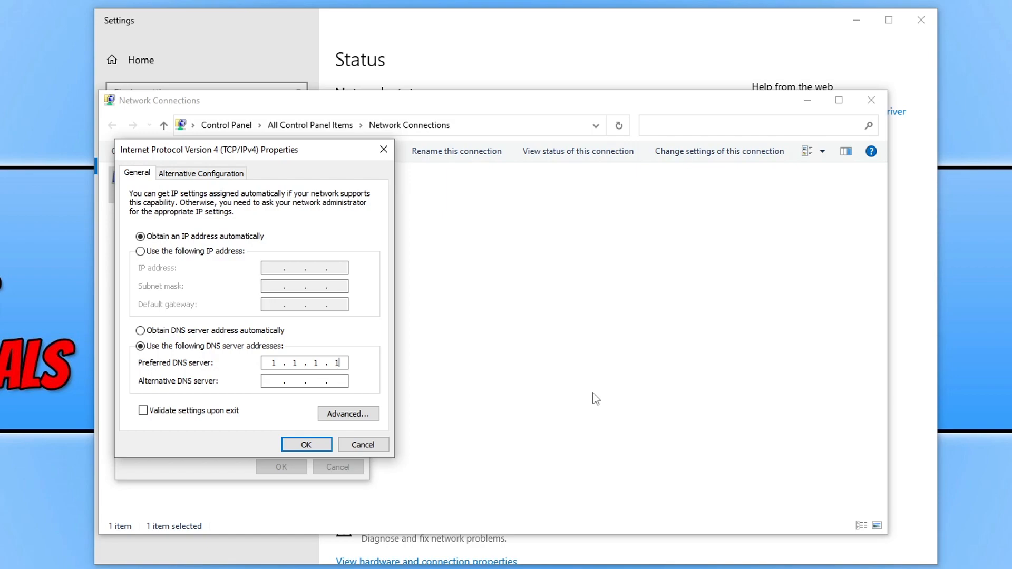
pyautogui.moveTo(334, 438)
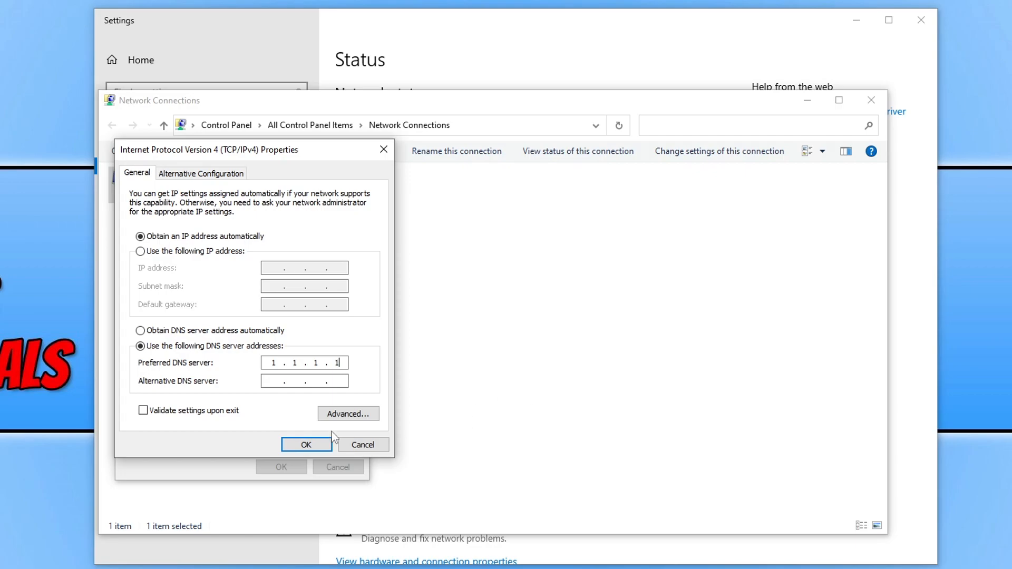
pyautogui.click(306, 445)
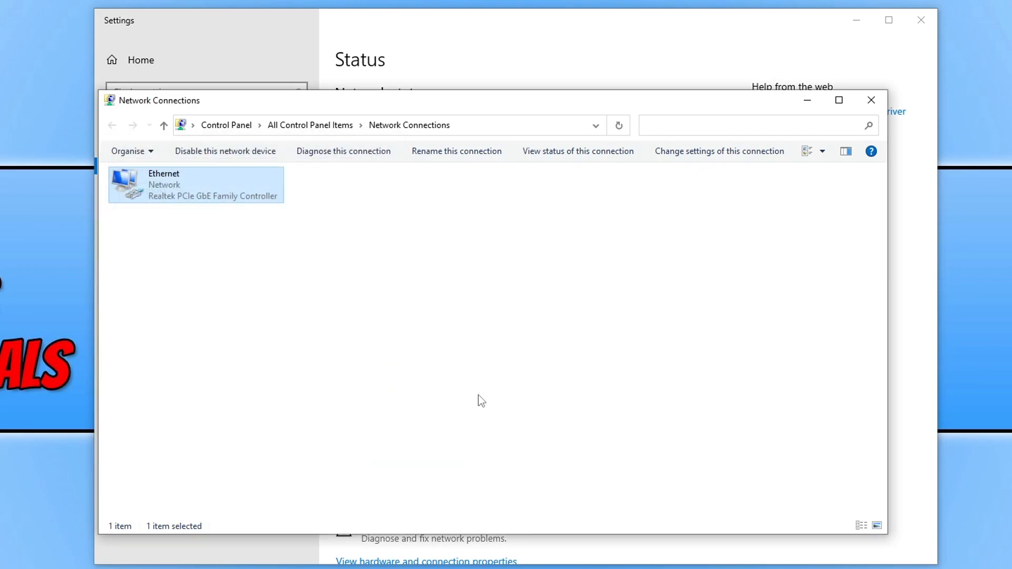
pyautogui.moveTo(528, 458)
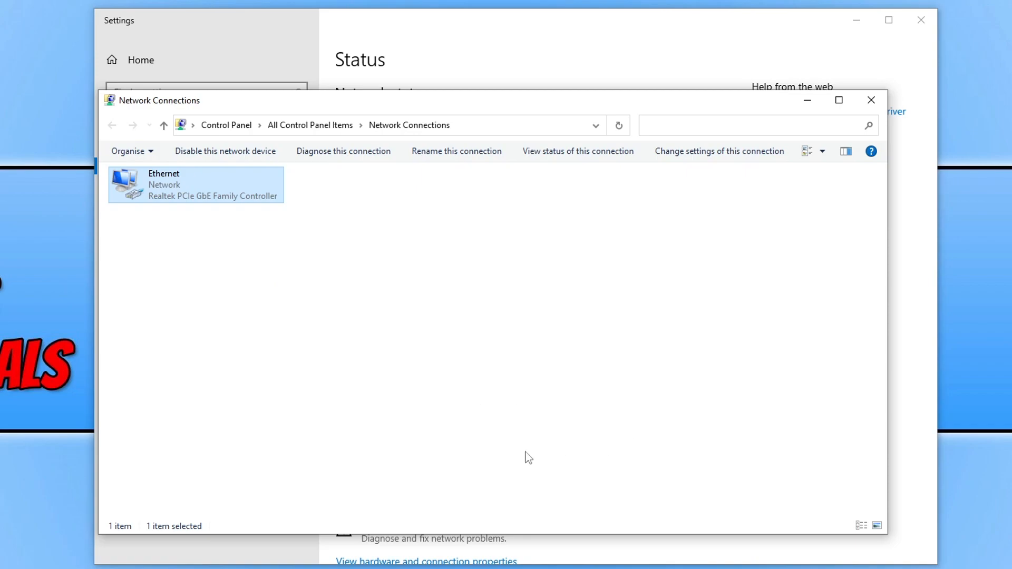
# - Reopen Ethernet's IPv4 properties, choose 'Obtain DNS server address automatically' and confirm
pyautogui.doubleClick(196, 185)
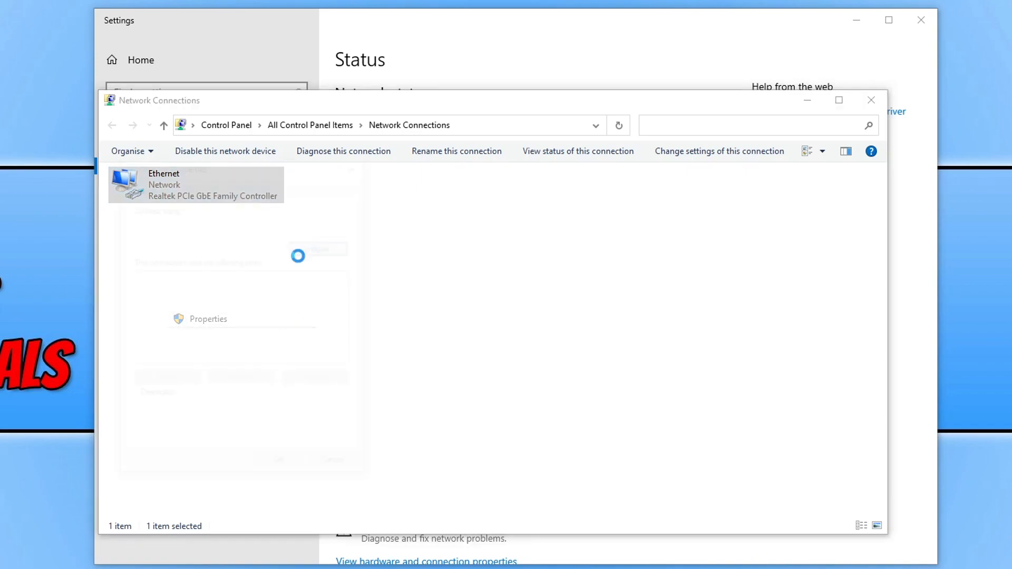
pyautogui.click(208, 319)
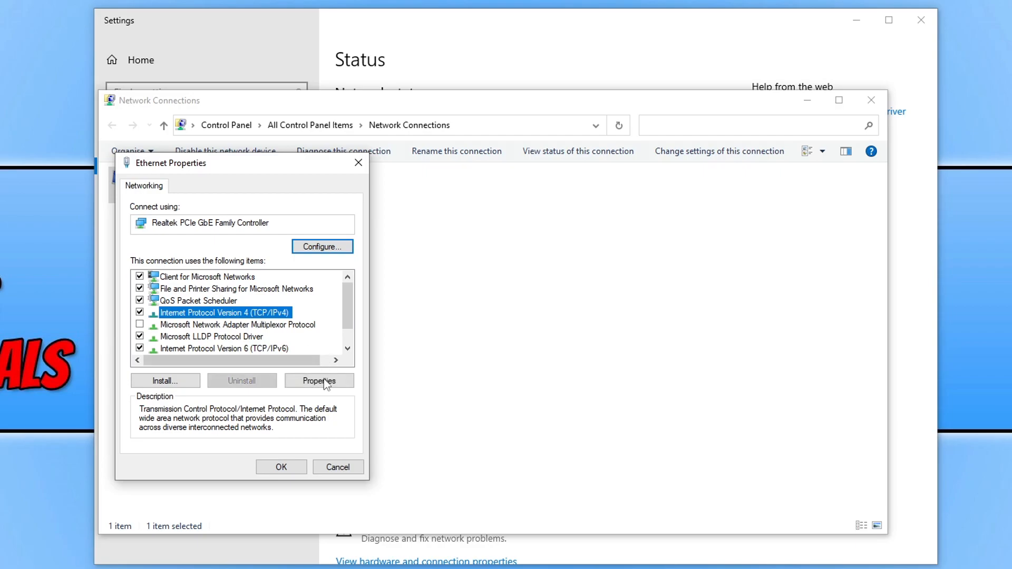
pyautogui.click(319, 380)
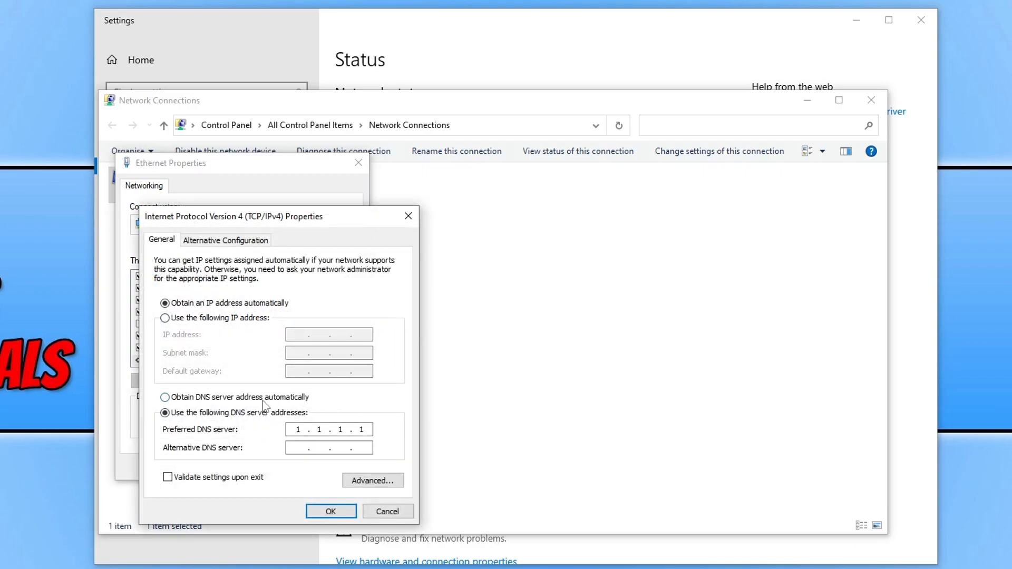
pyautogui.moveTo(253, 404)
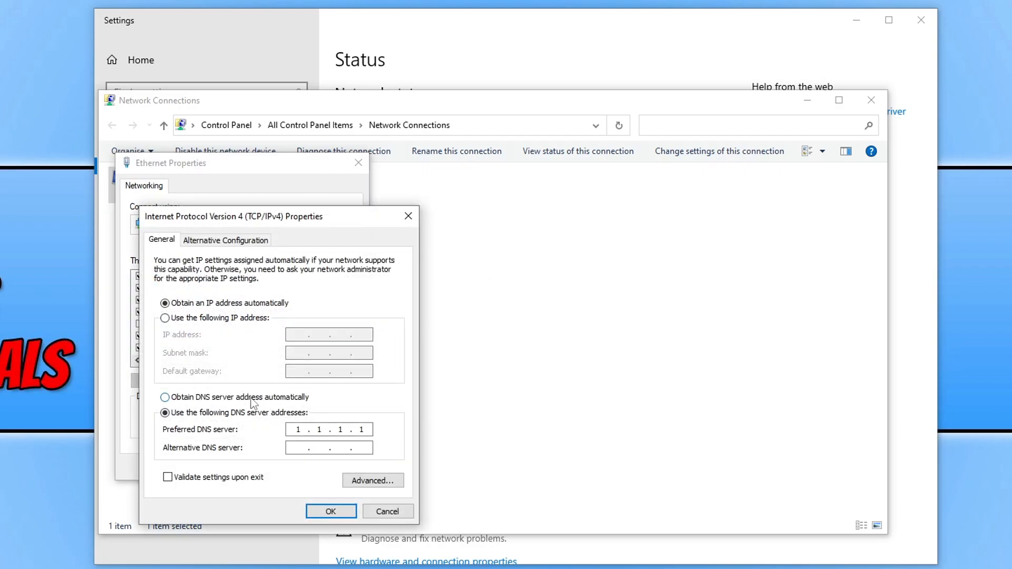
pyautogui.click(165, 397)
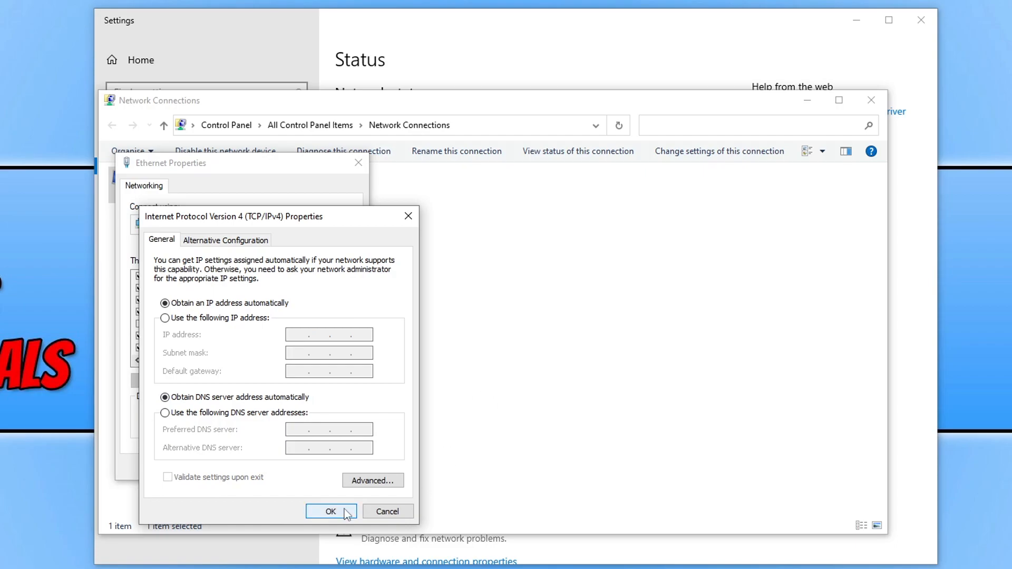
pyautogui.click(331, 511)
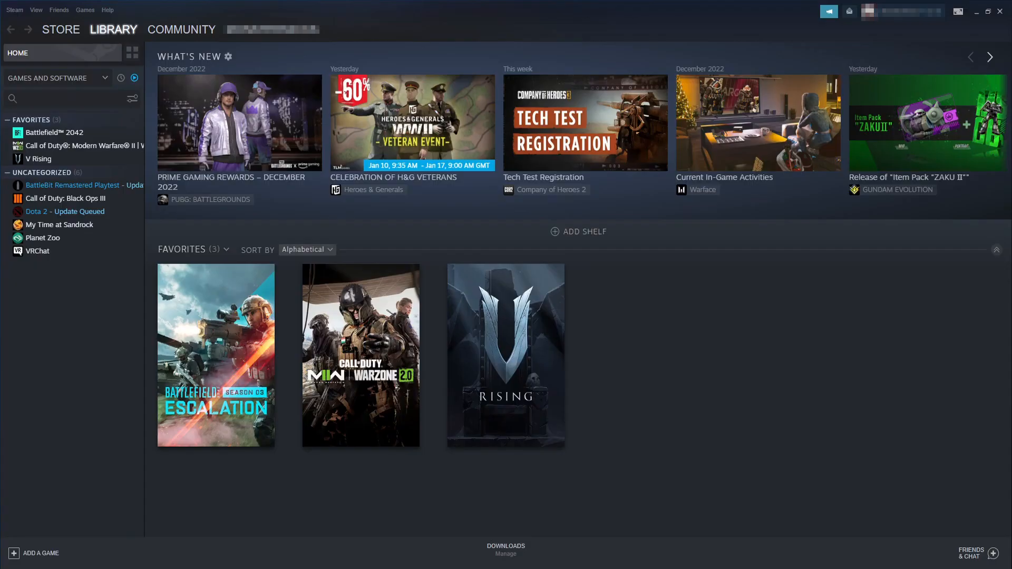
pyautogui.moveTo(903, 415)
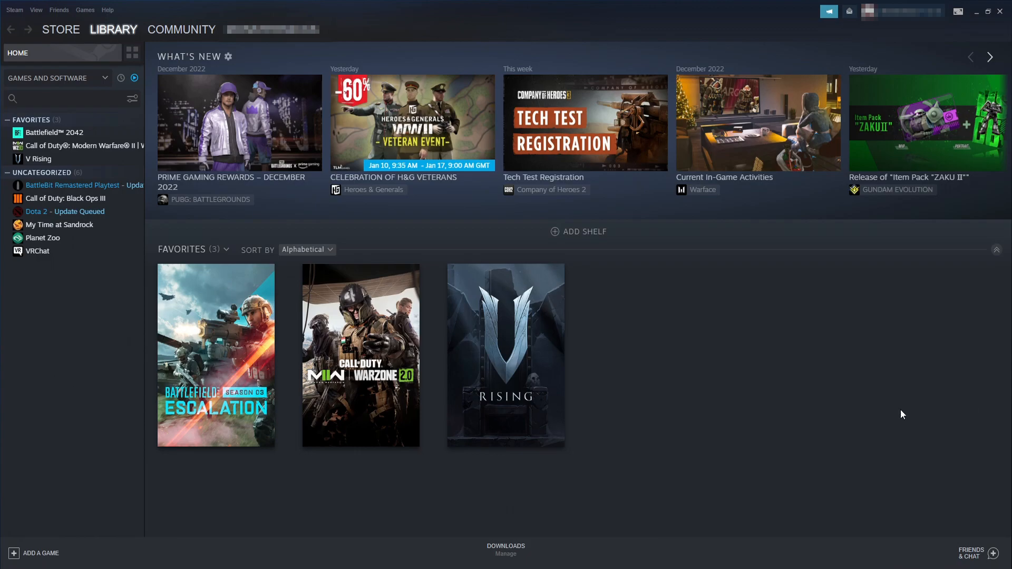
pyautogui.moveTo(168, 13)
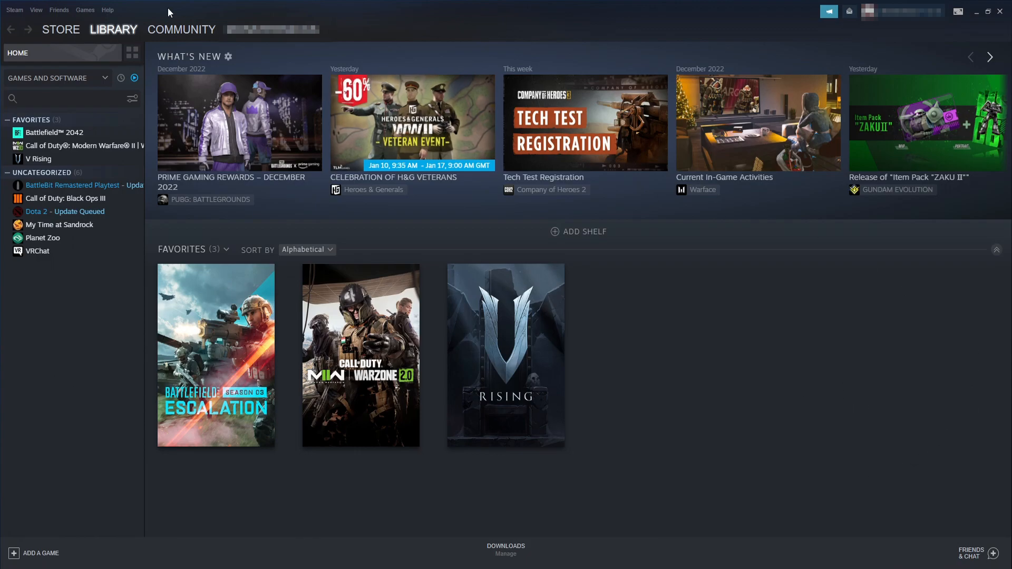
pyautogui.moveTo(92, 159)
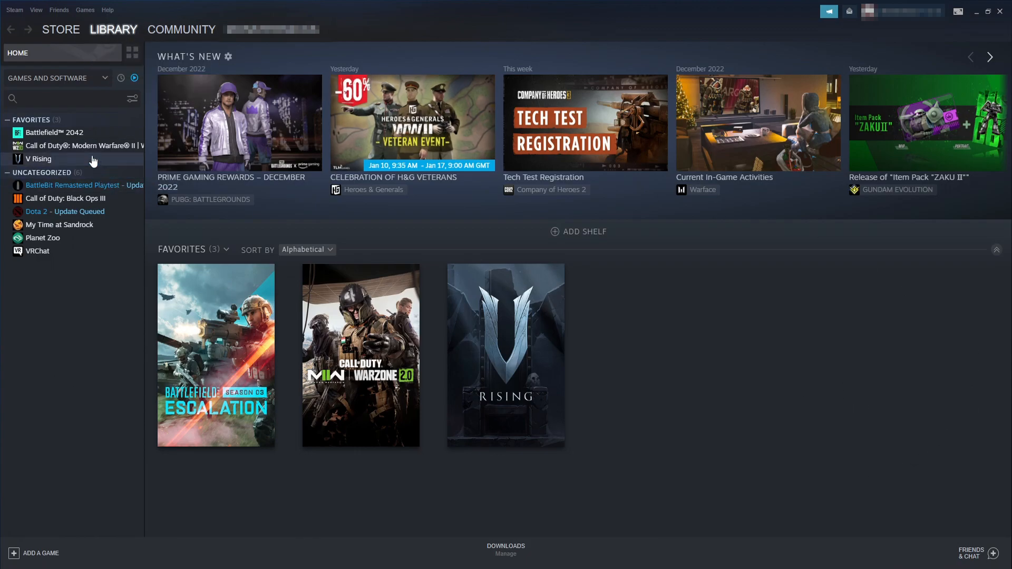
# - Run 'Verify integrity of game files' from Modern Warfare II's Properties > Local Files
pyautogui.rightClick(71, 145)
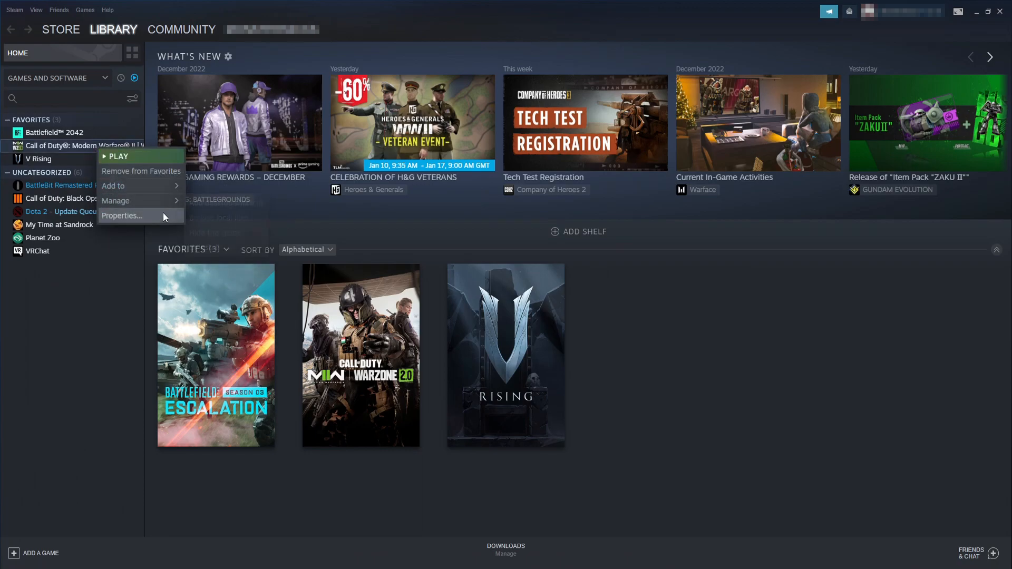
pyautogui.click(121, 216)
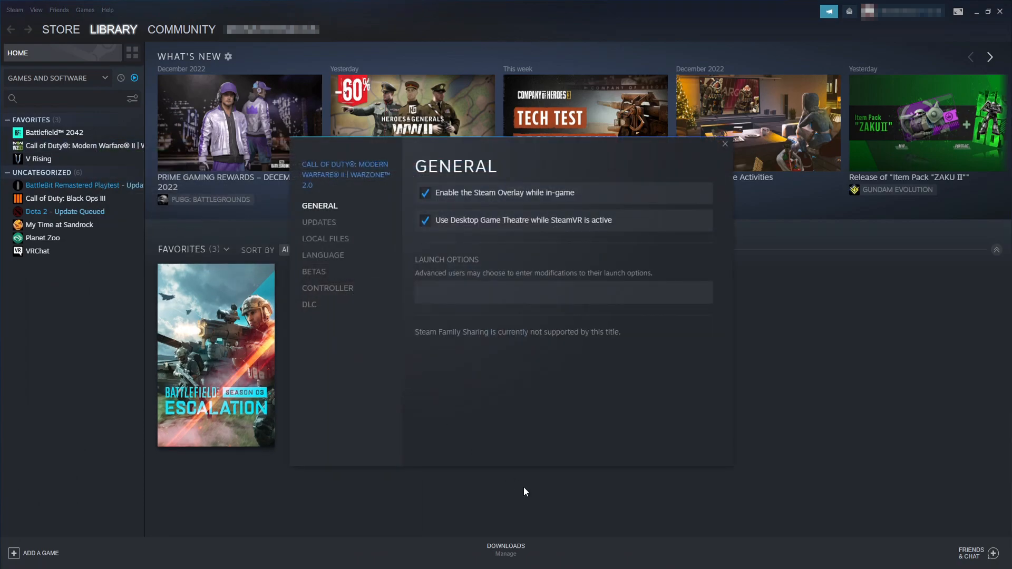
pyautogui.click(326, 238)
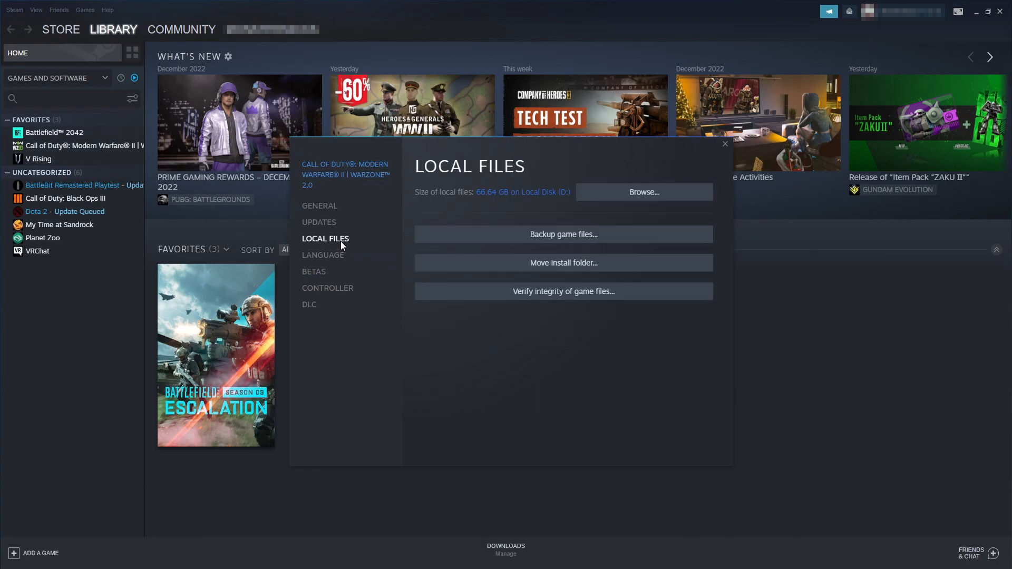
pyautogui.moveTo(603, 308)
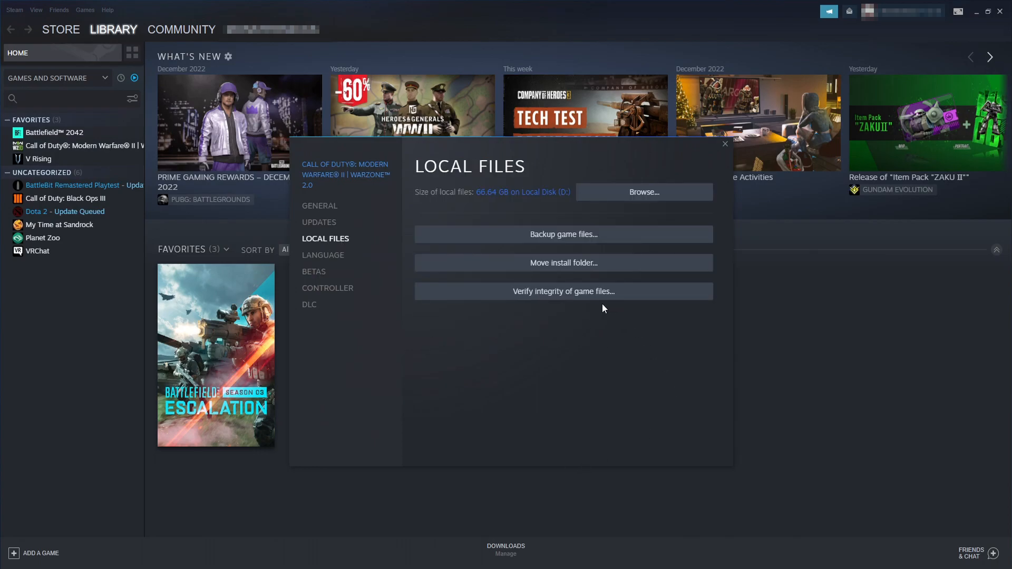
pyautogui.moveTo(600, 298)
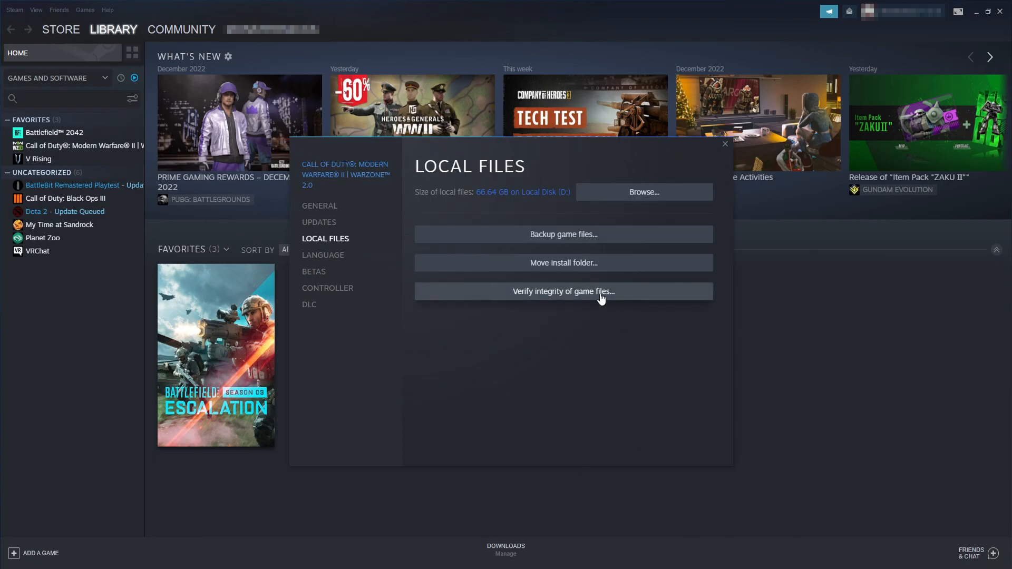
pyautogui.click(563, 291)
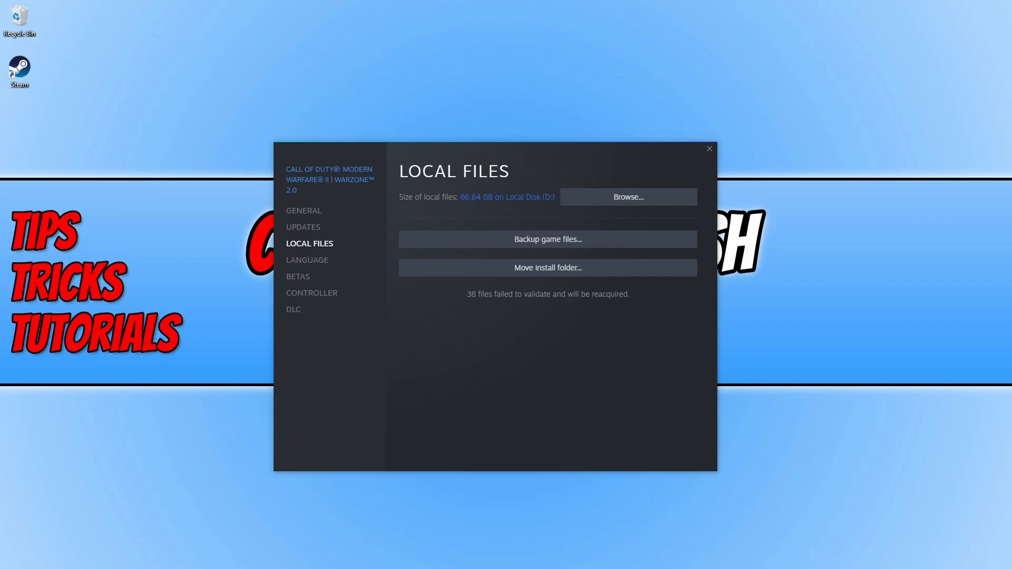
# - Choose Scan and Repair from MWII's gear menu in Battle.net and begin the scan
pyautogui.click(709, 149)
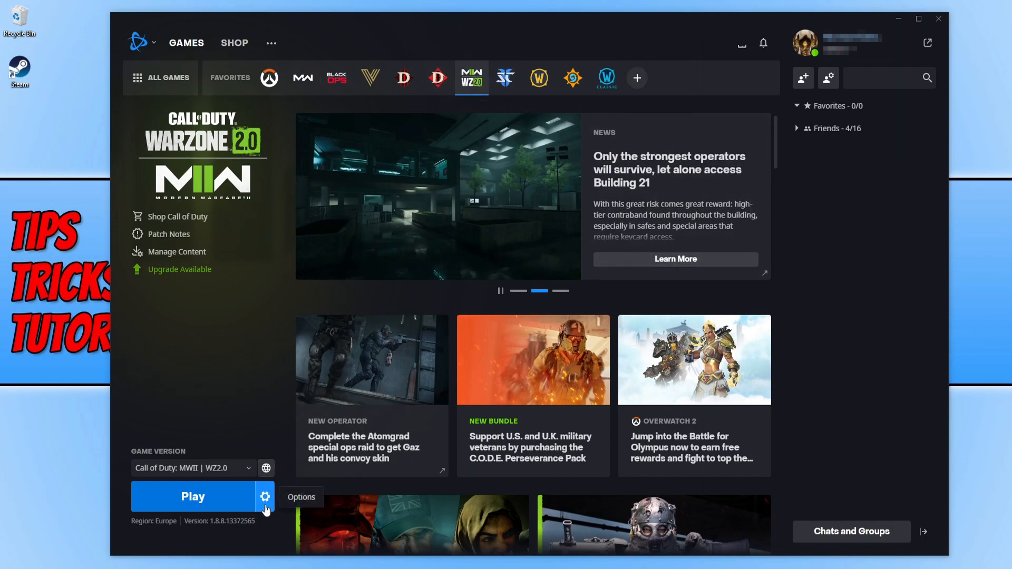
pyautogui.click(265, 496)
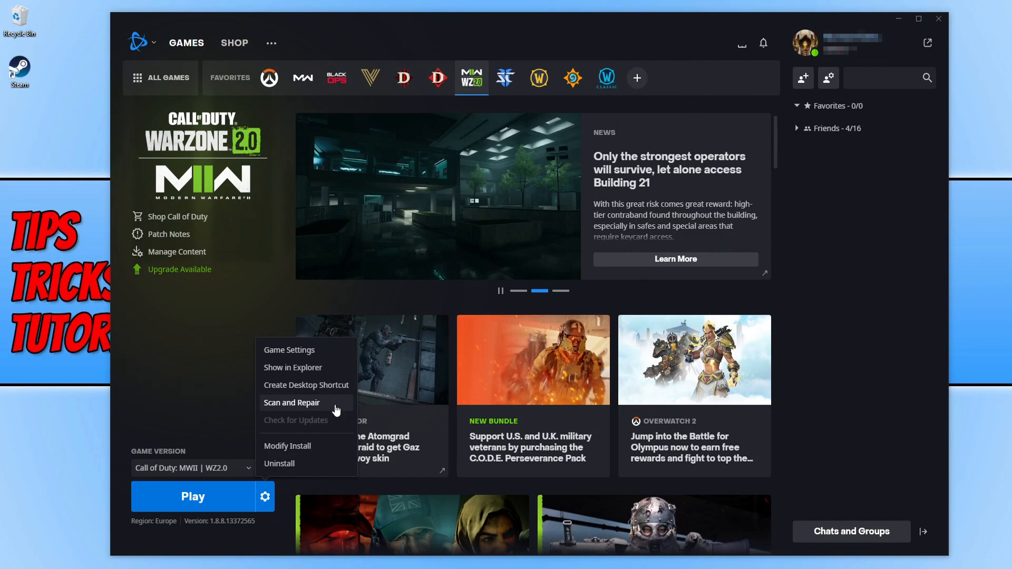
pyautogui.click(292, 403)
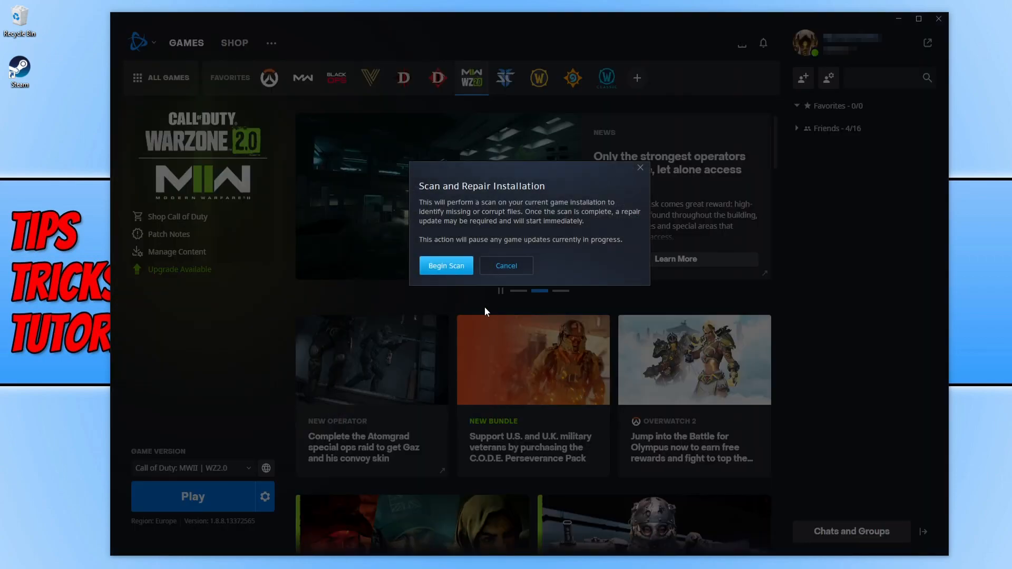
pyautogui.click(445, 265)
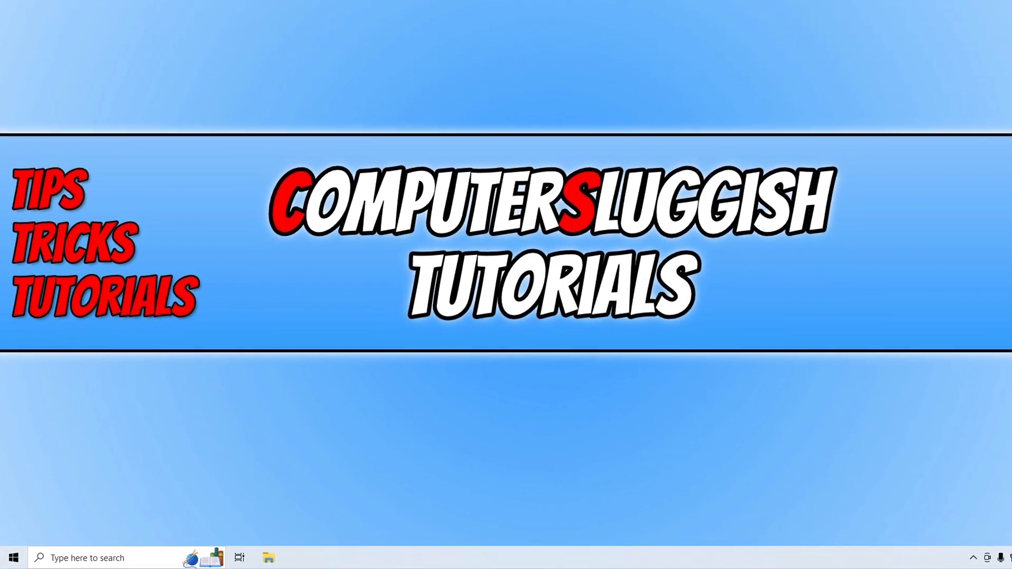
# - Search Start for 'windows defender' and open Windows Defender Firewall
pyautogui.click(12, 557)
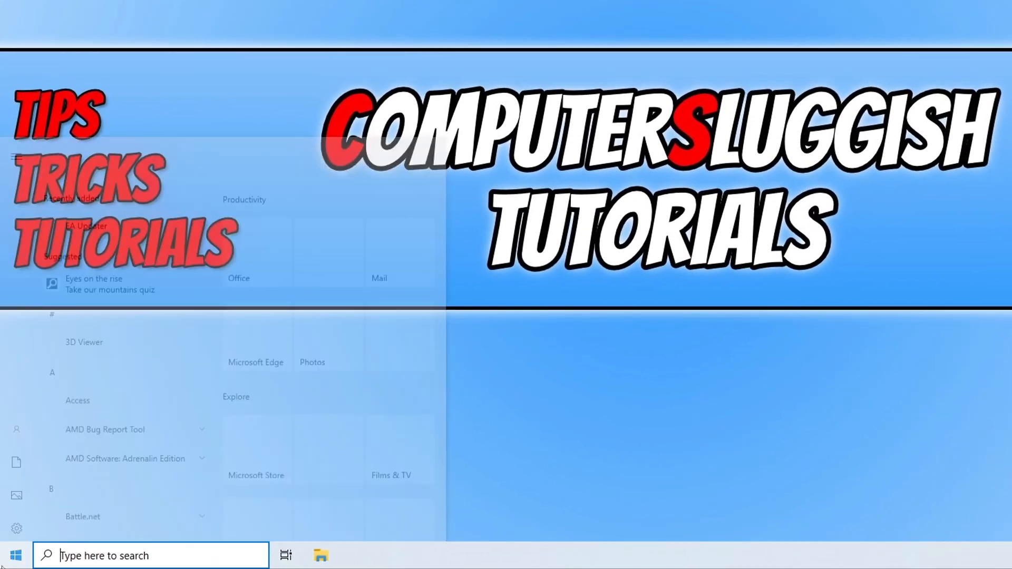
pyautogui.click(14, 555)
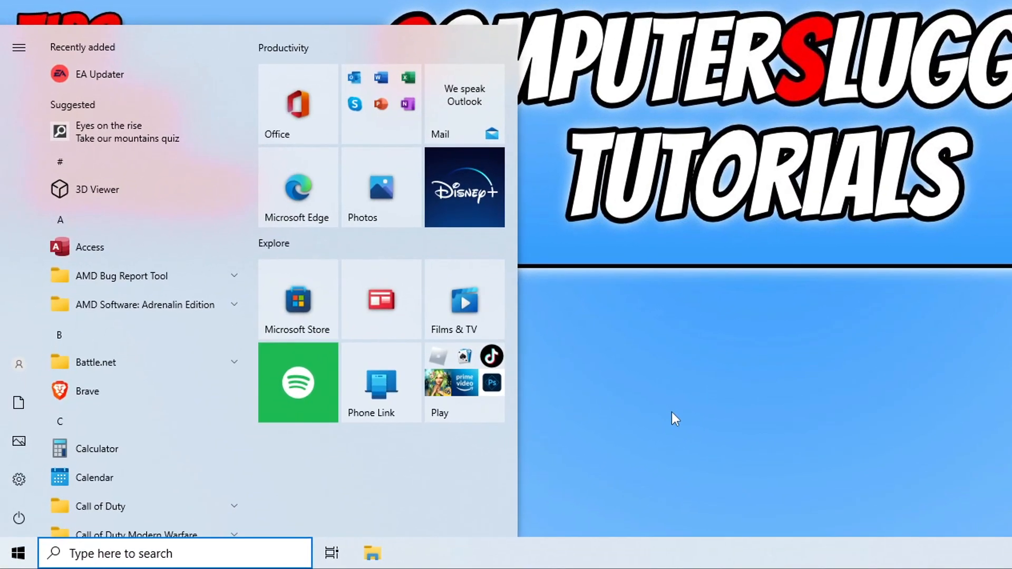
pyautogui.write('windows defender')
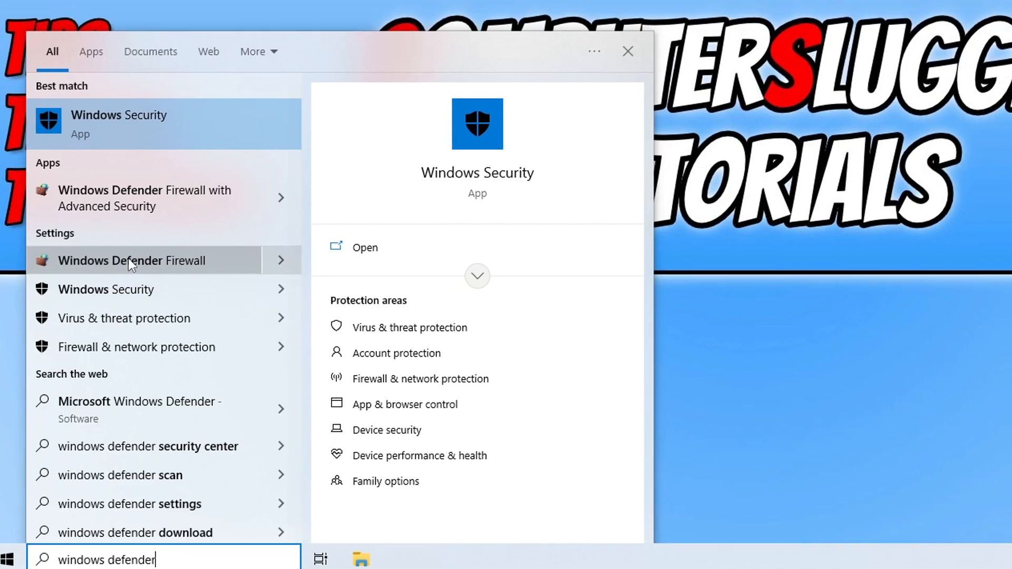
pyautogui.click(130, 260)
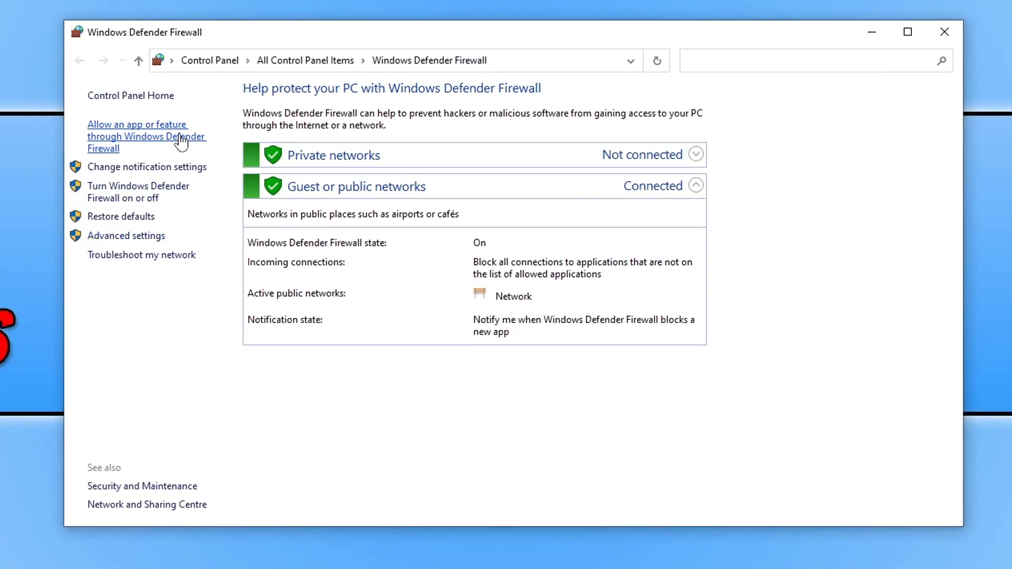
# - Open the firewall's allowed-apps list and scroll down through its entries
pyautogui.click(146, 135)
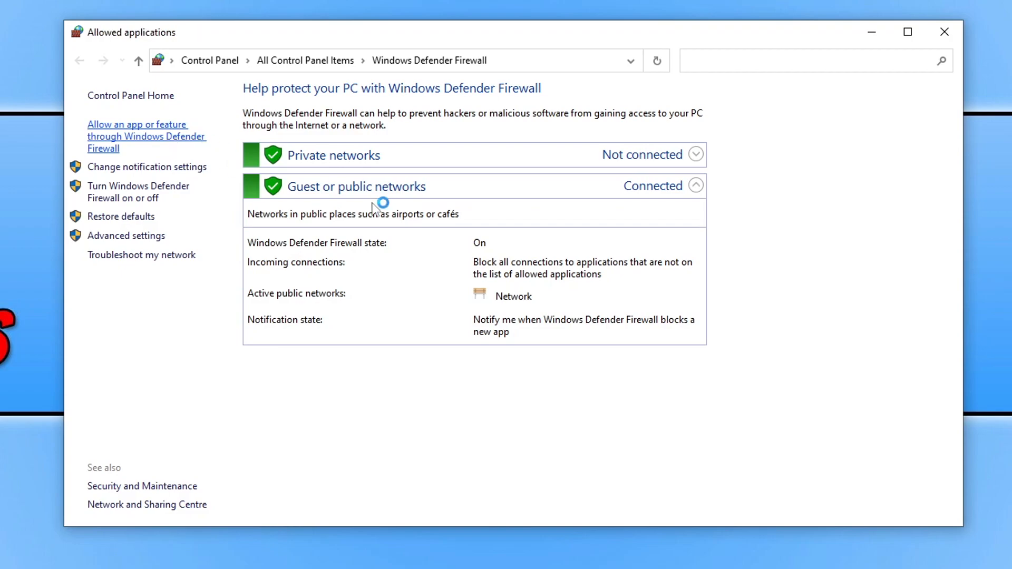
pyautogui.click(147, 136)
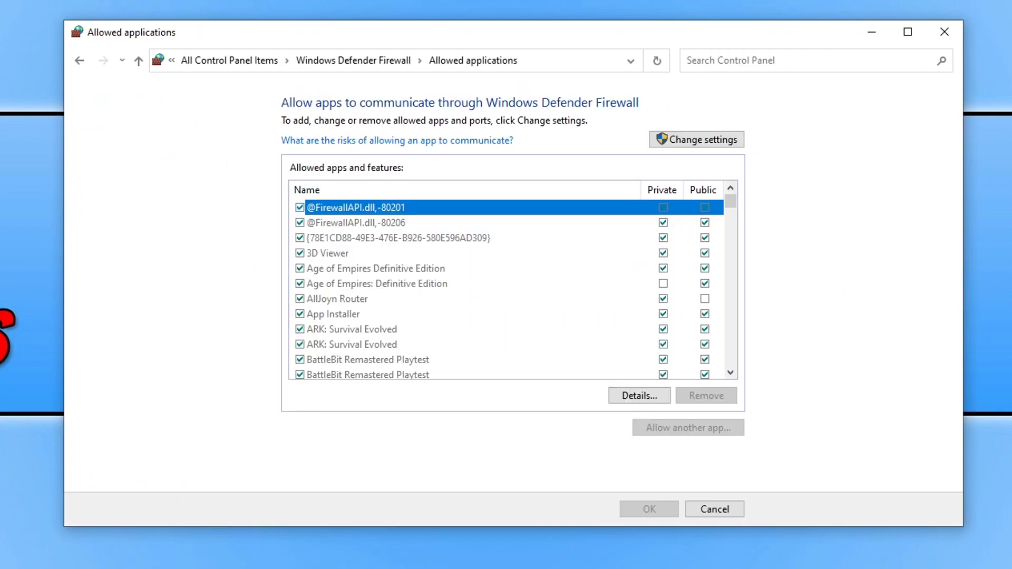
pyautogui.click(374, 269)
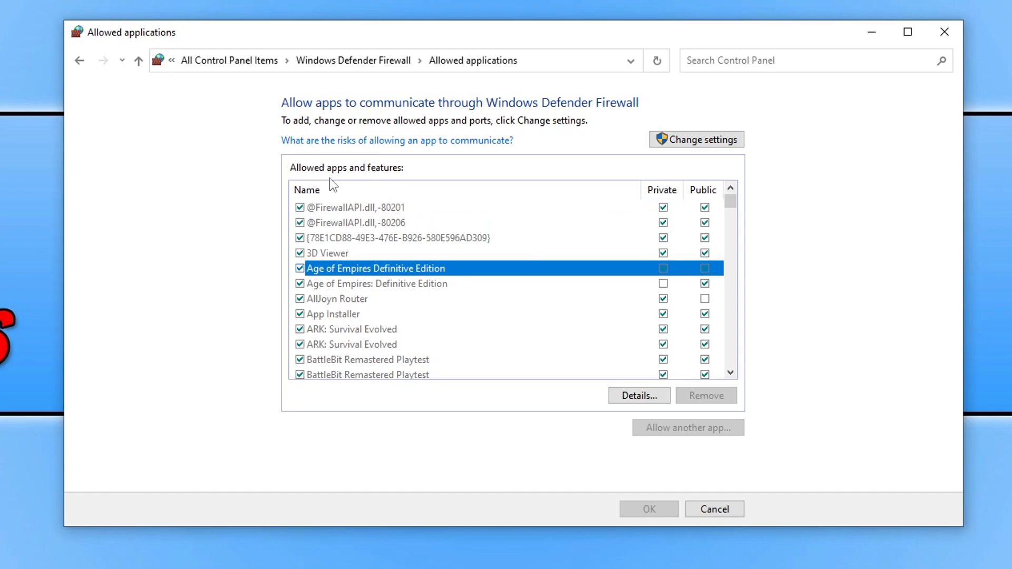
pyautogui.scroll(-3)
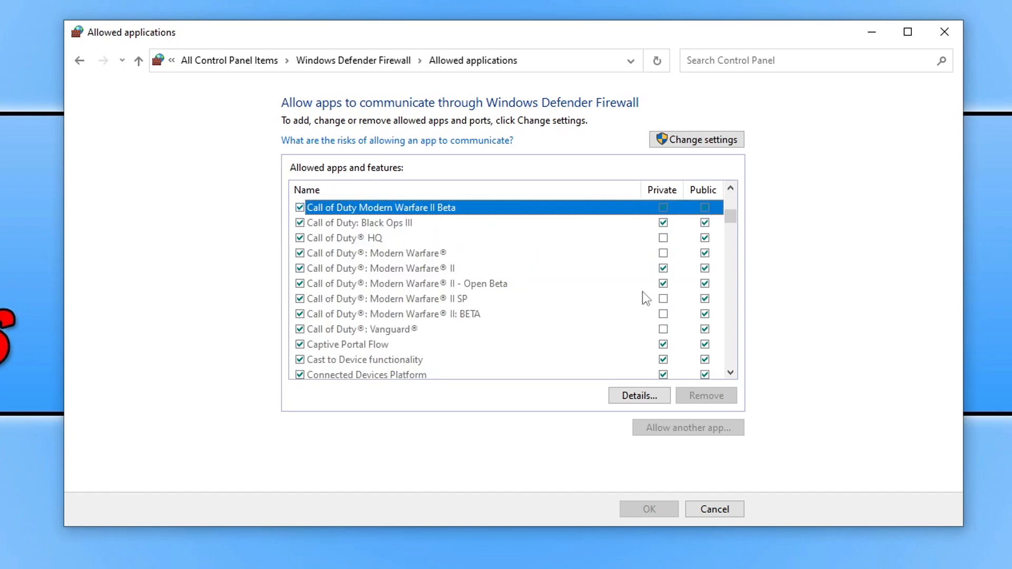
pyautogui.moveTo(507, 282)
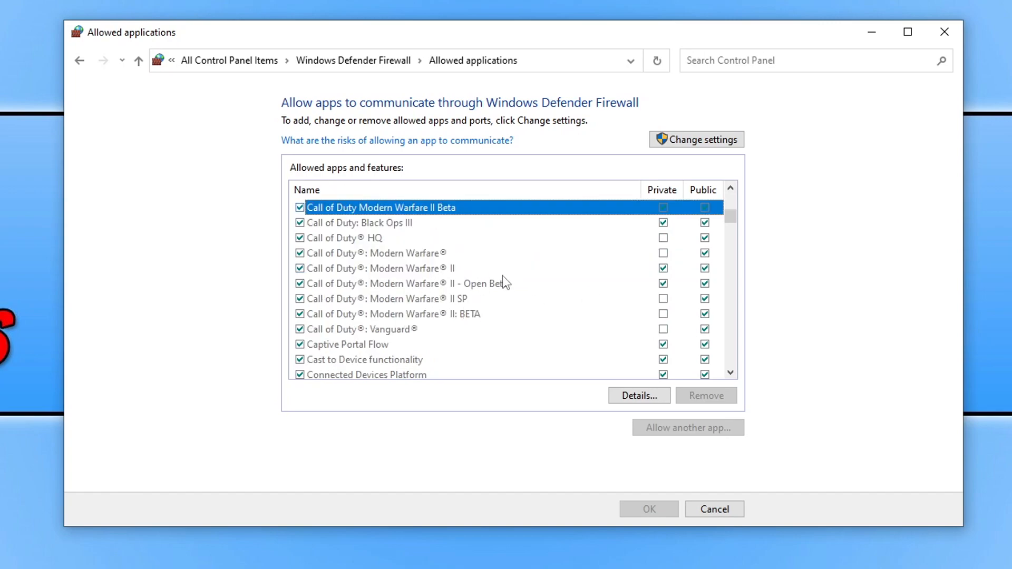
# - Select the Modern Warfare II entries and unlock the list via Change settings
pyautogui.click(406, 284)
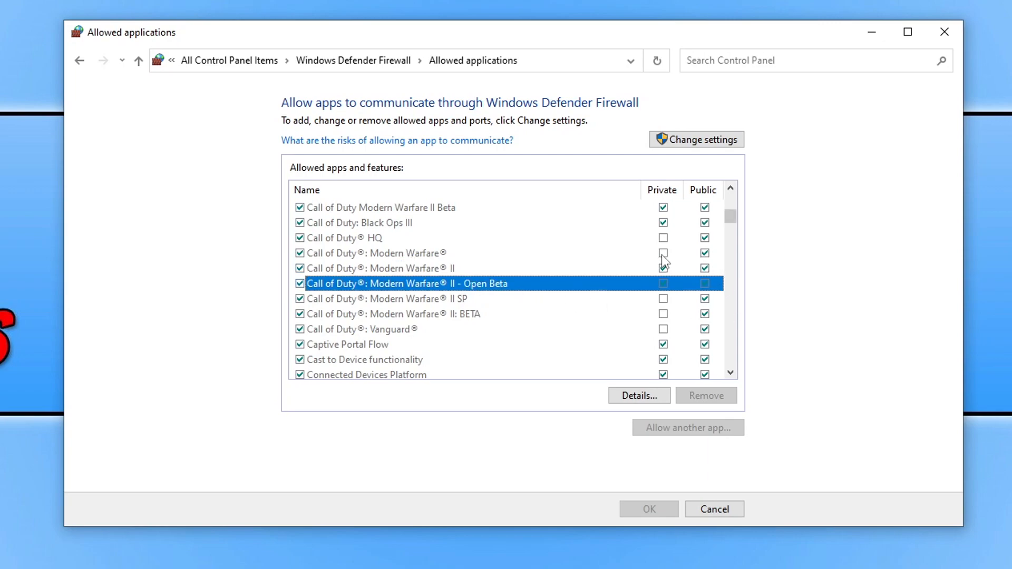
pyautogui.click(662, 267)
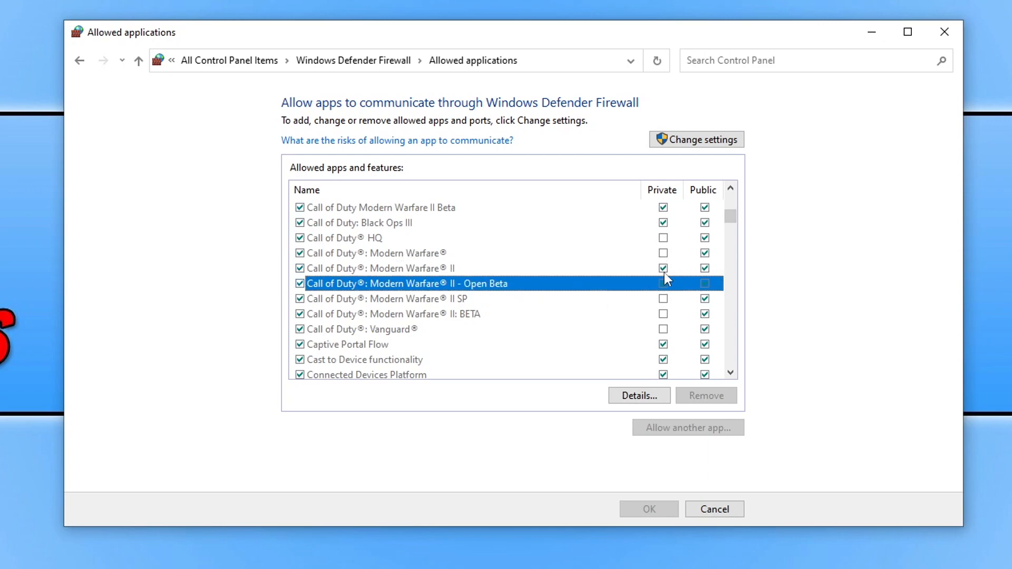
pyautogui.moveTo(525, 304)
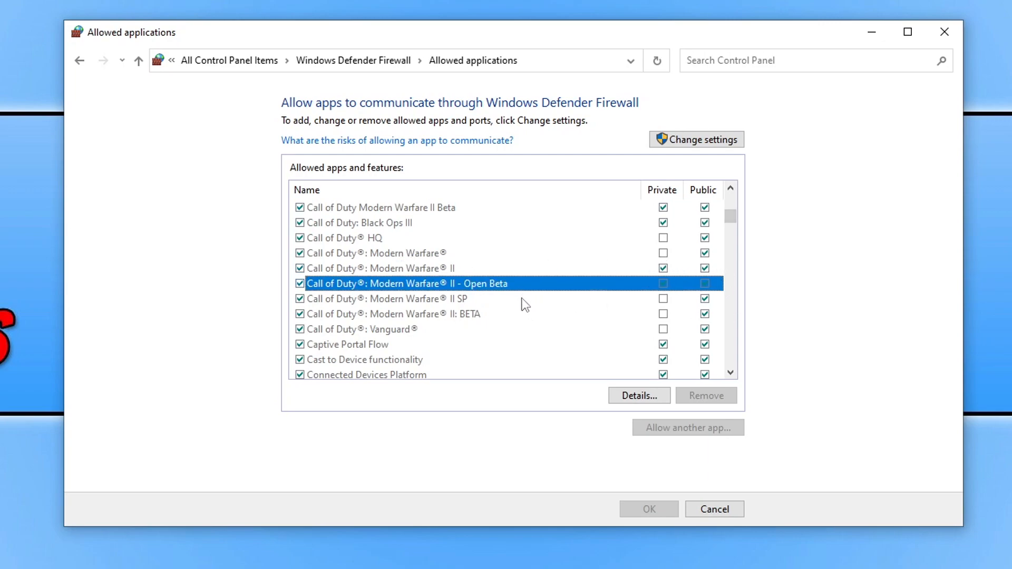
pyautogui.click(380, 268)
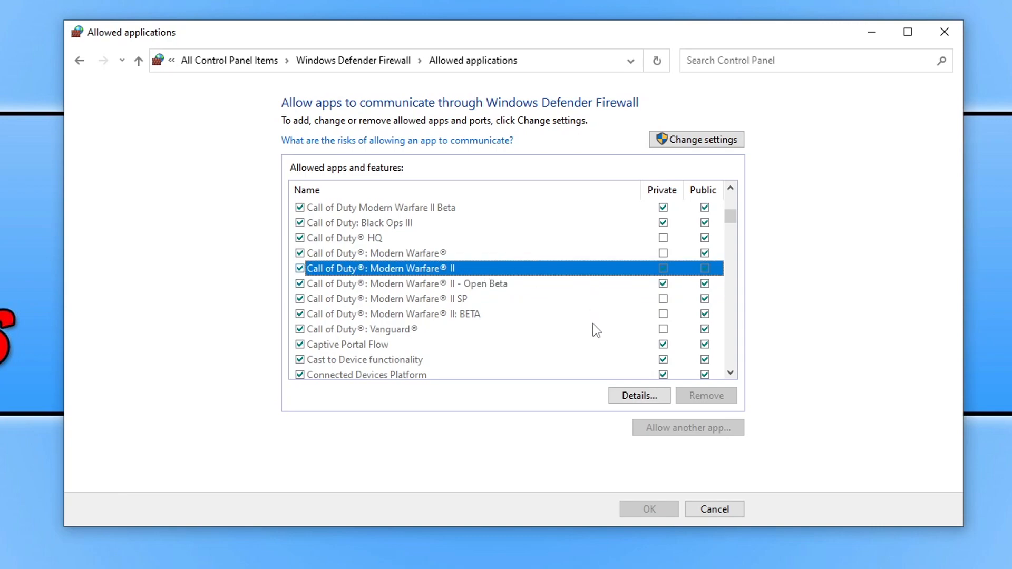
pyautogui.moveTo(586, 316)
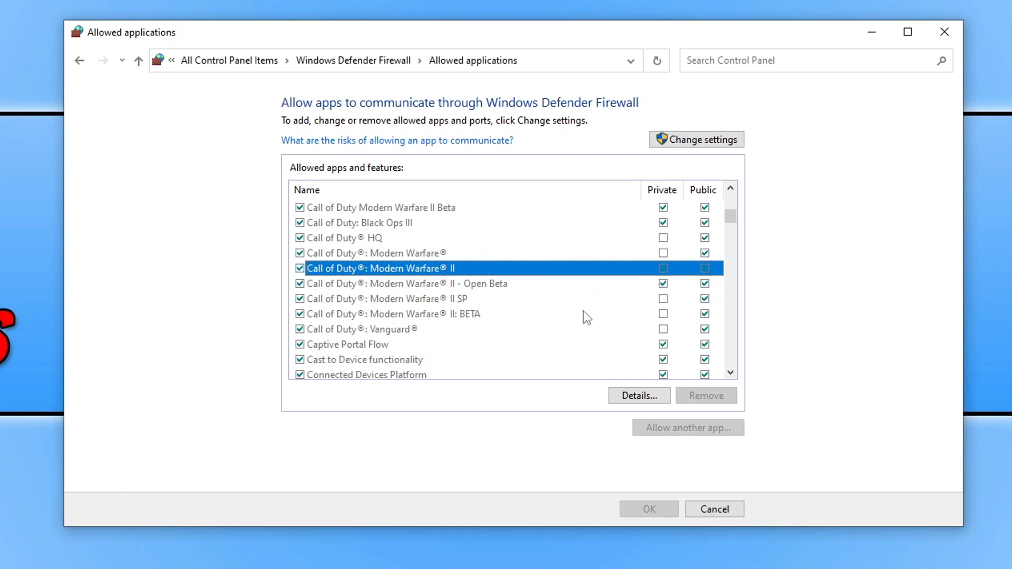
pyautogui.click(696, 140)
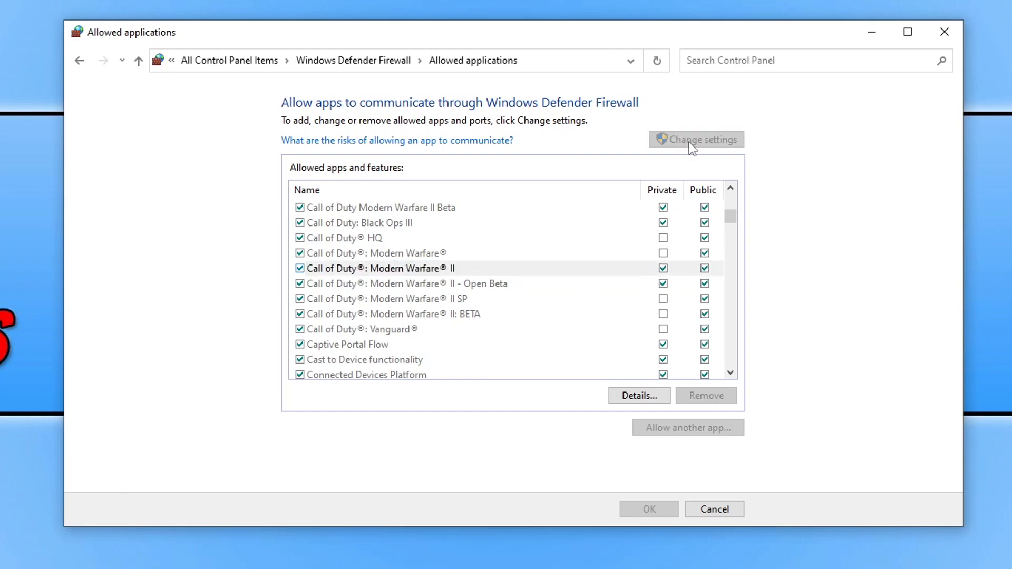
# - Keep Call of Duty Modern Warfare II allowed on Private and Public networks and confirm with OK
pyautogui.click(696, 139)
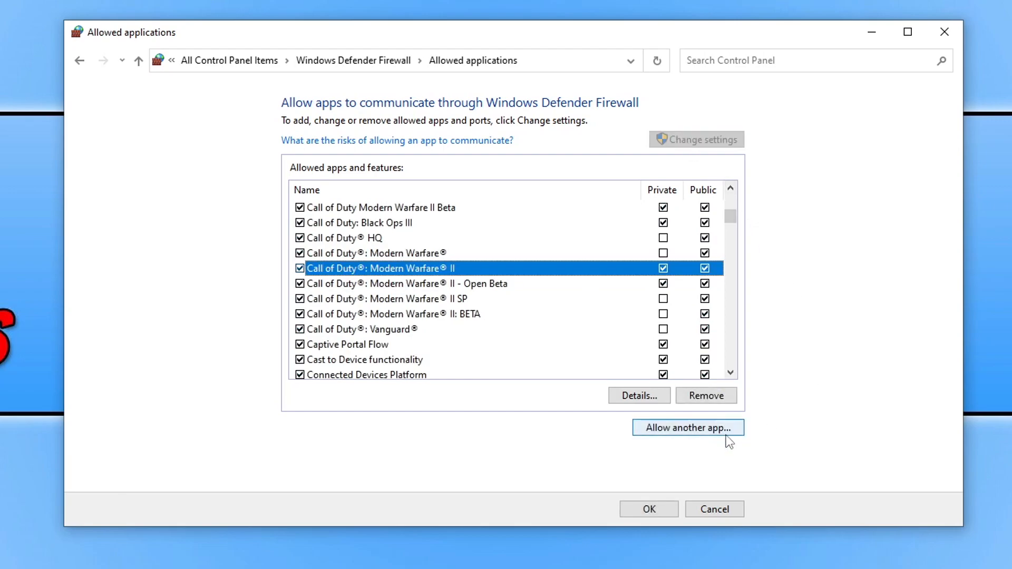
pyautogui.moveTo(835, 419)
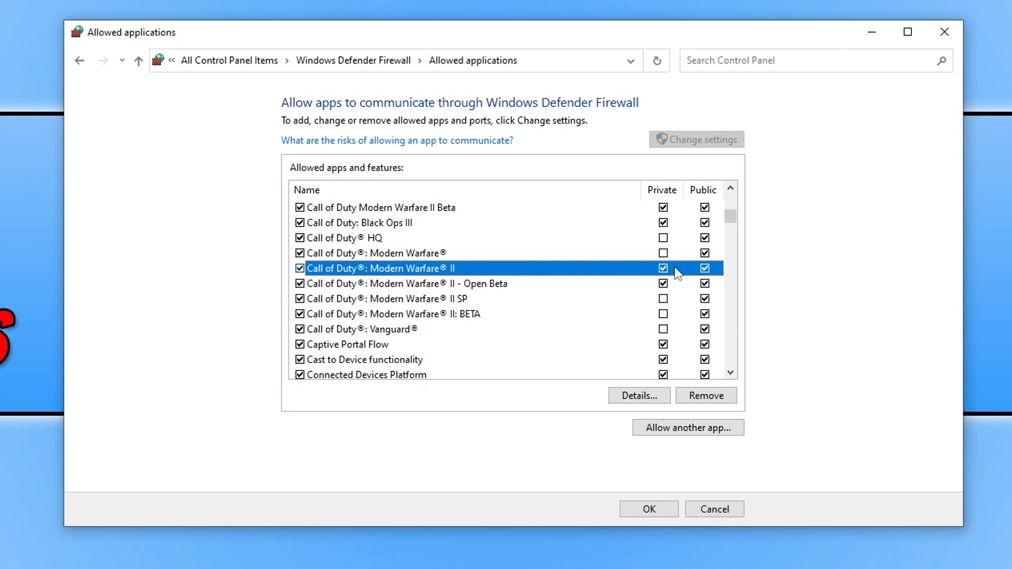
pyautogui.moveTo(649, 509)
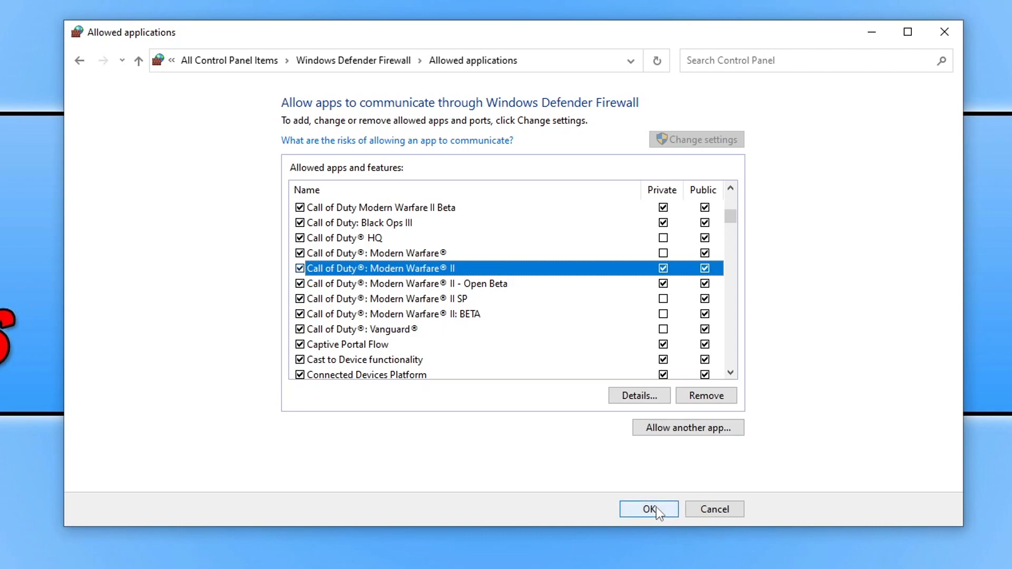
pyautogui.click(648, 509)
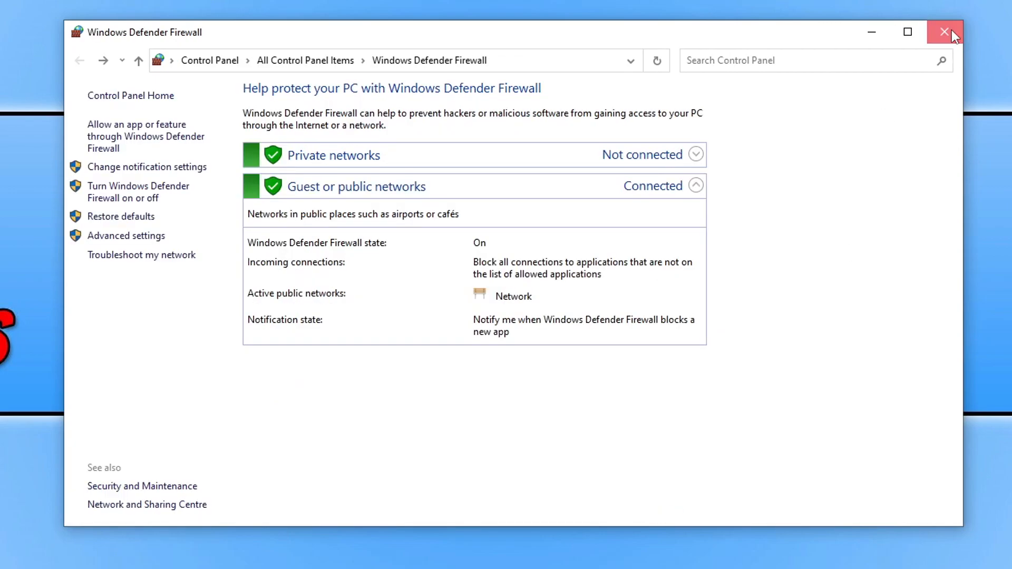